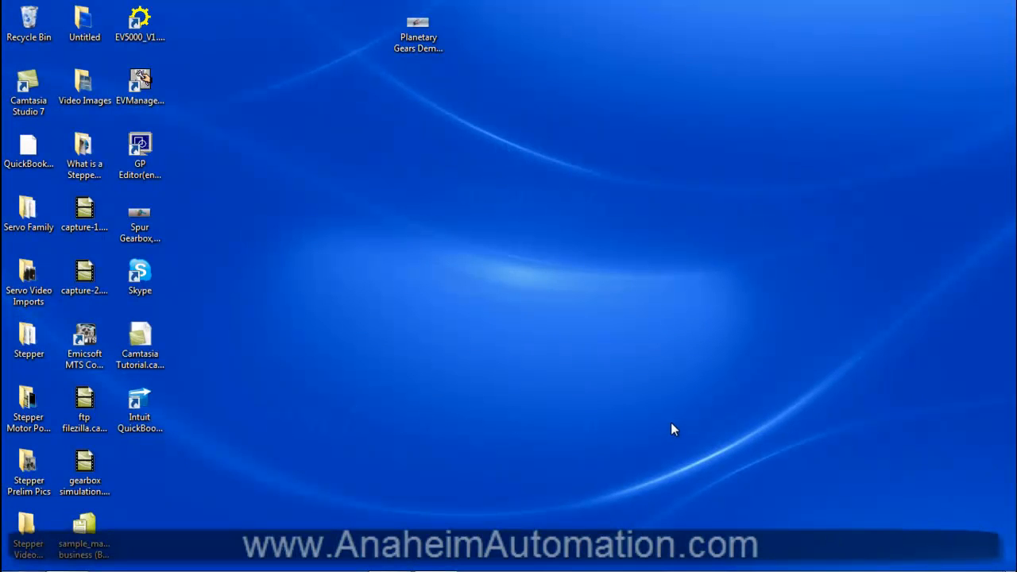
# - Launch EV5000 from its desktop shortcut icon
pyautogui.click(139, 20)
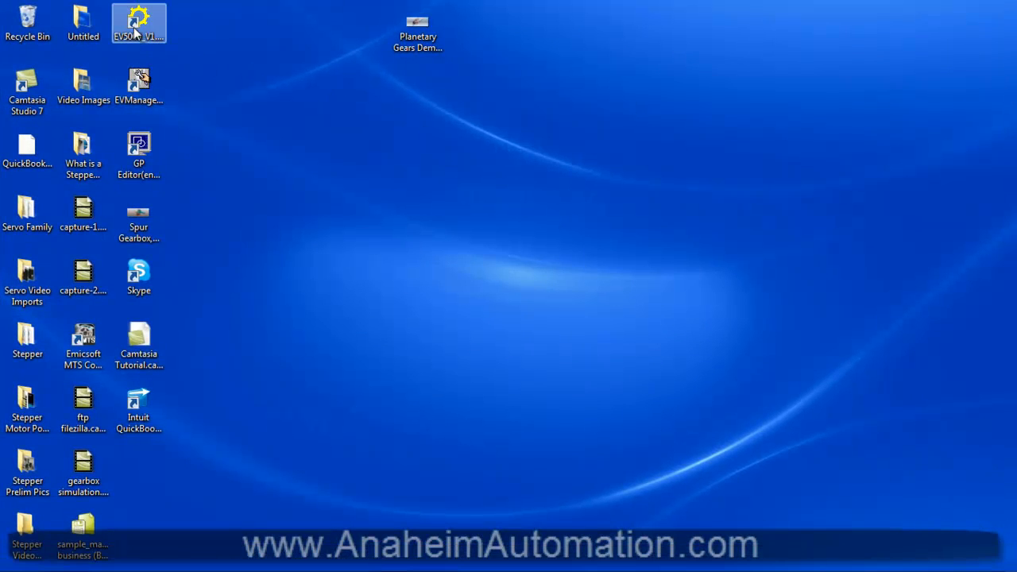
pyautogui.doubleClick(138, 22)
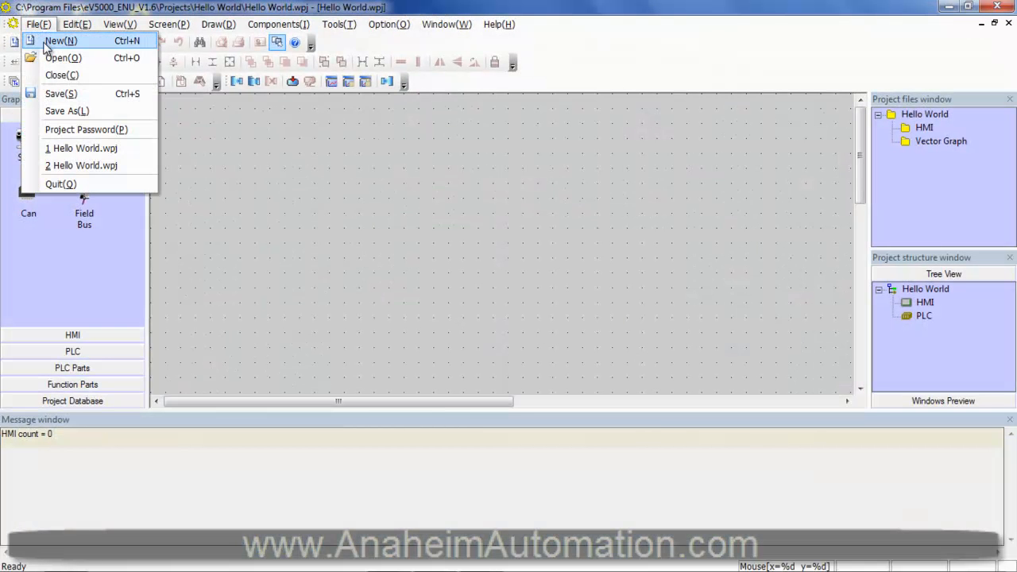
# - Create a new project named 'Hello World', overwriting the existing one
pyautogui.click(60, 41)
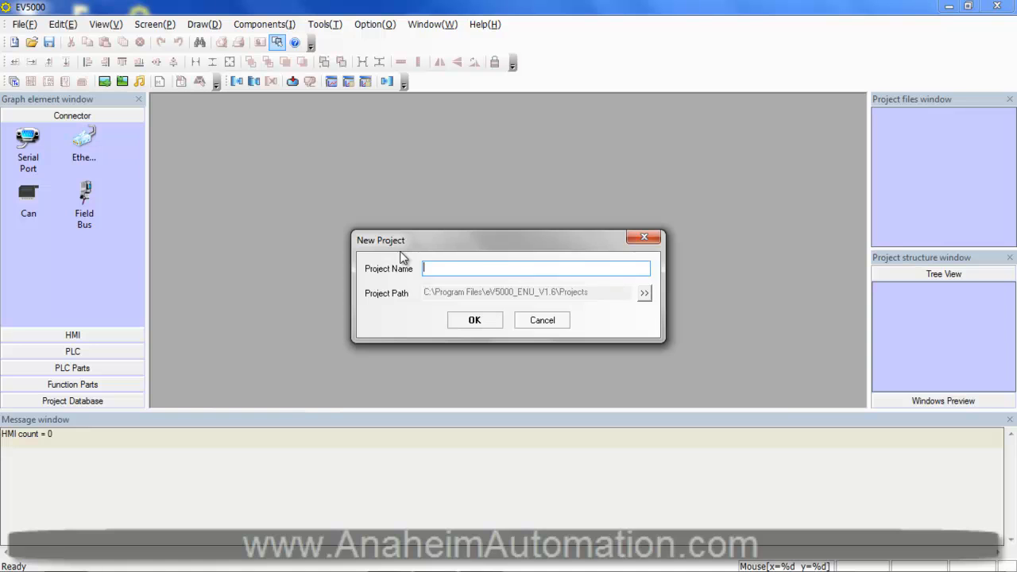
pyautogui.write('Hello Wo')
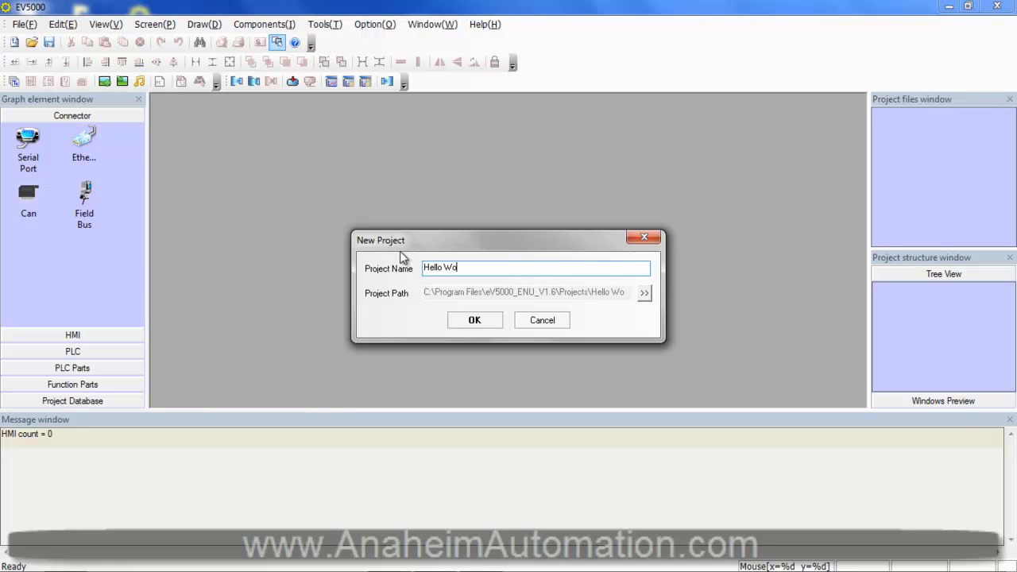
pyautogui.click(474, 320)
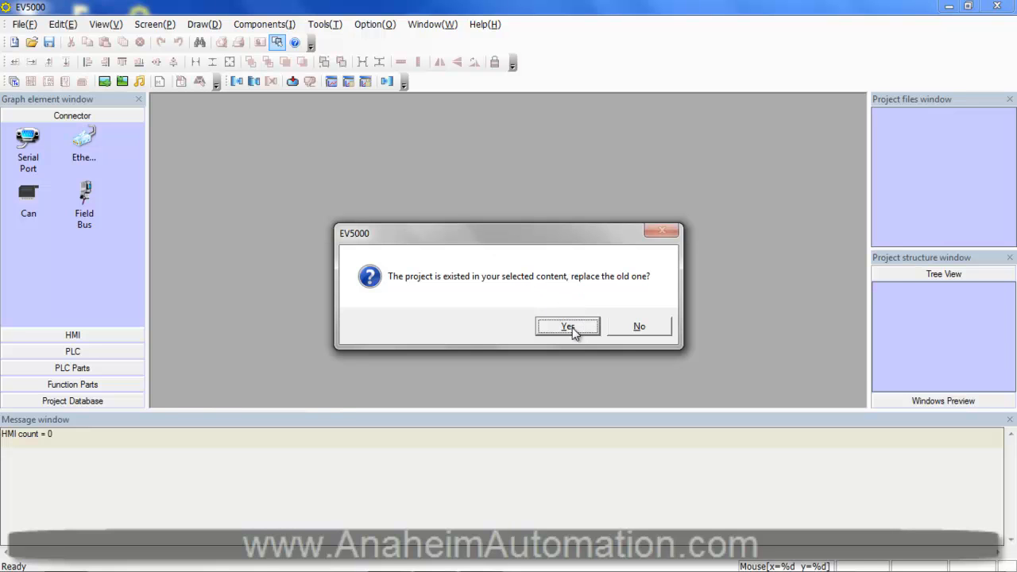
pyautogui.click(567, 326)
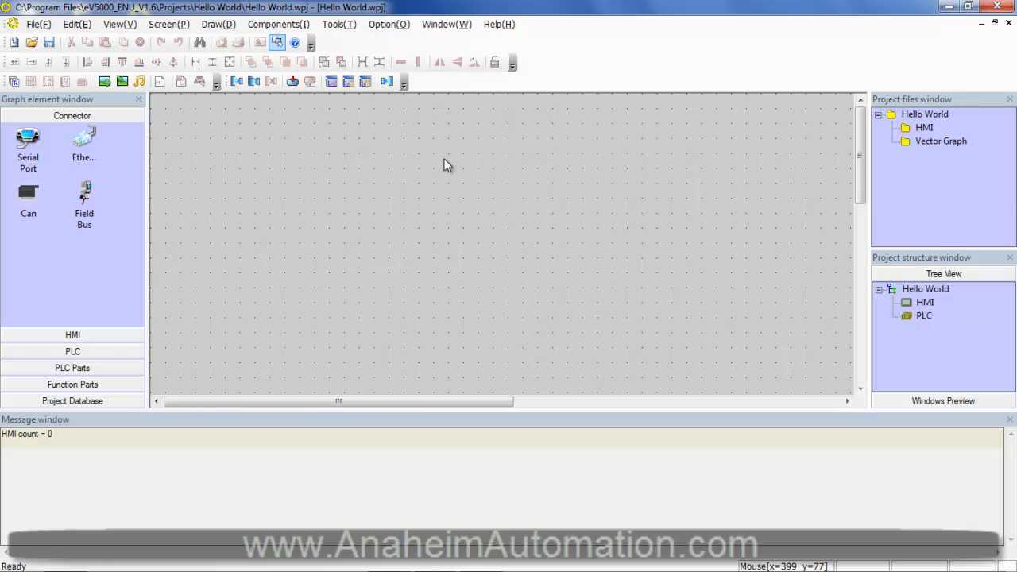
pyautogui.moveTo(470, 199)
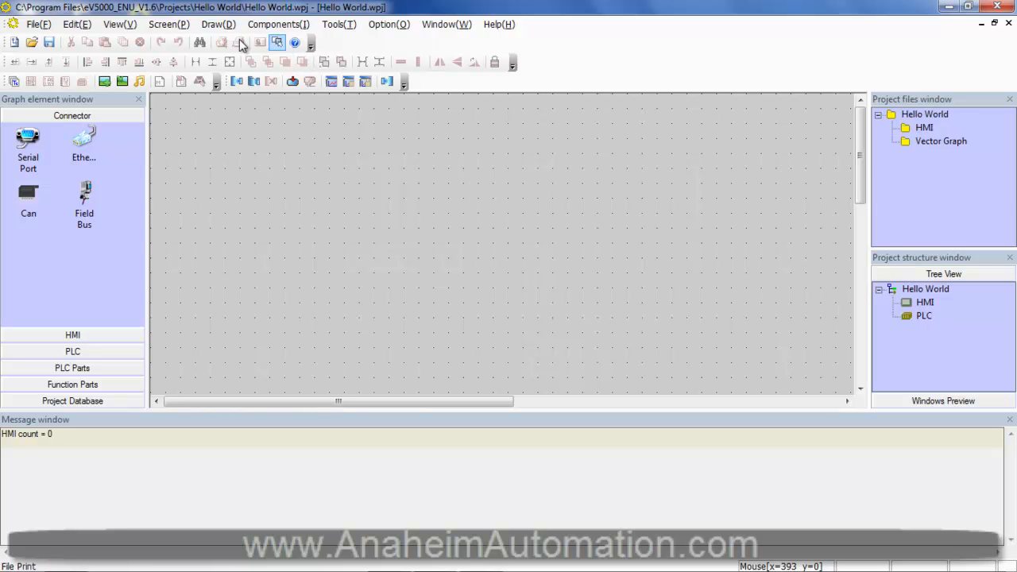
pyautogui.click(237, 81)
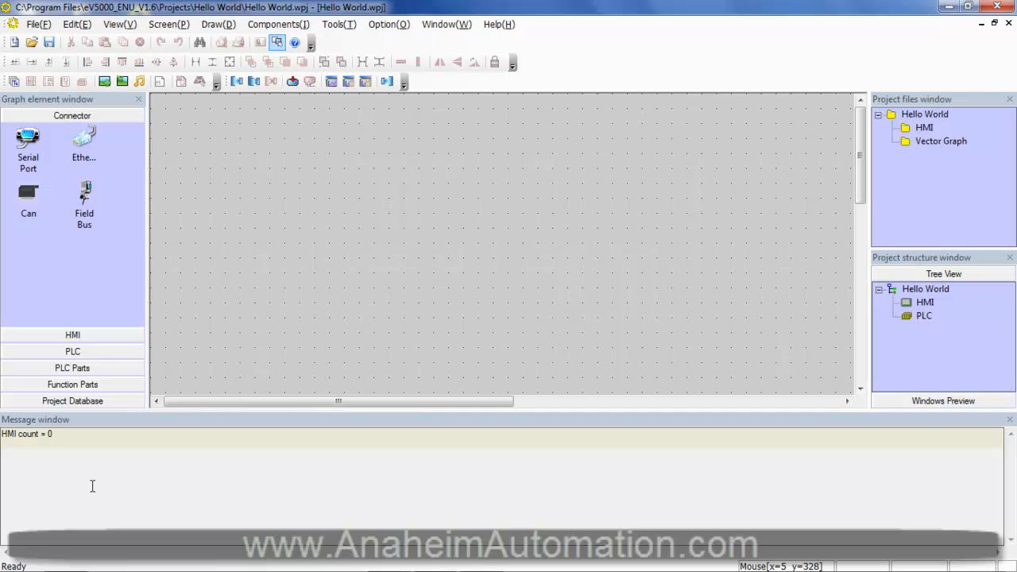
pyautogui.moveTo(356, 153)
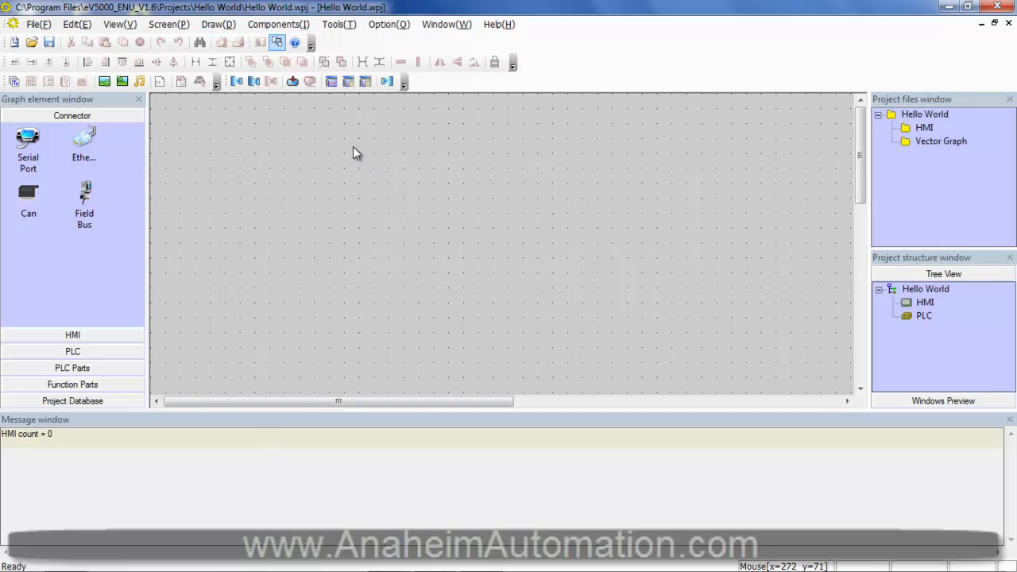
pyautogui.moveTo(420, 208)
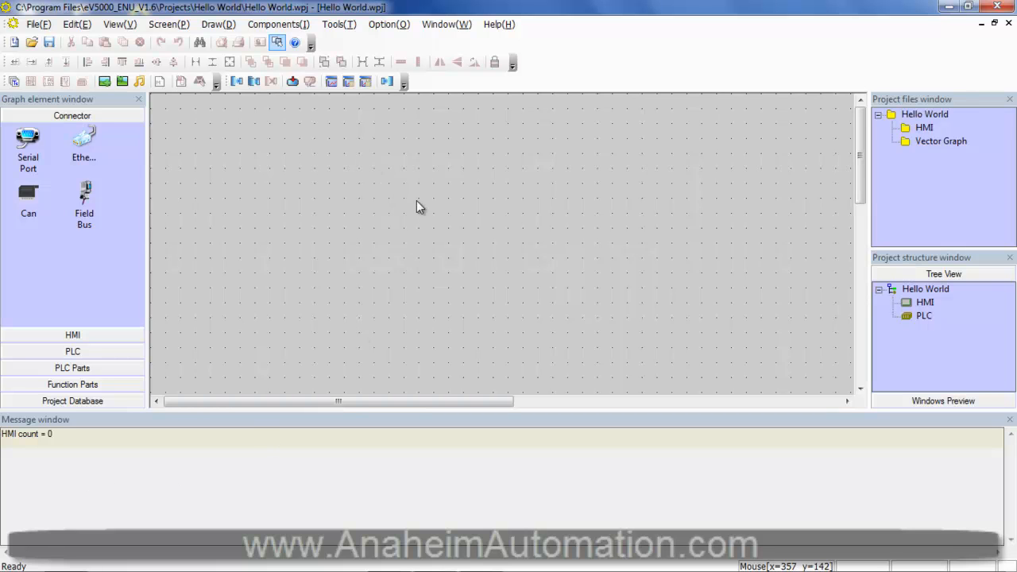
pyautogui.moveTo(416, 206)
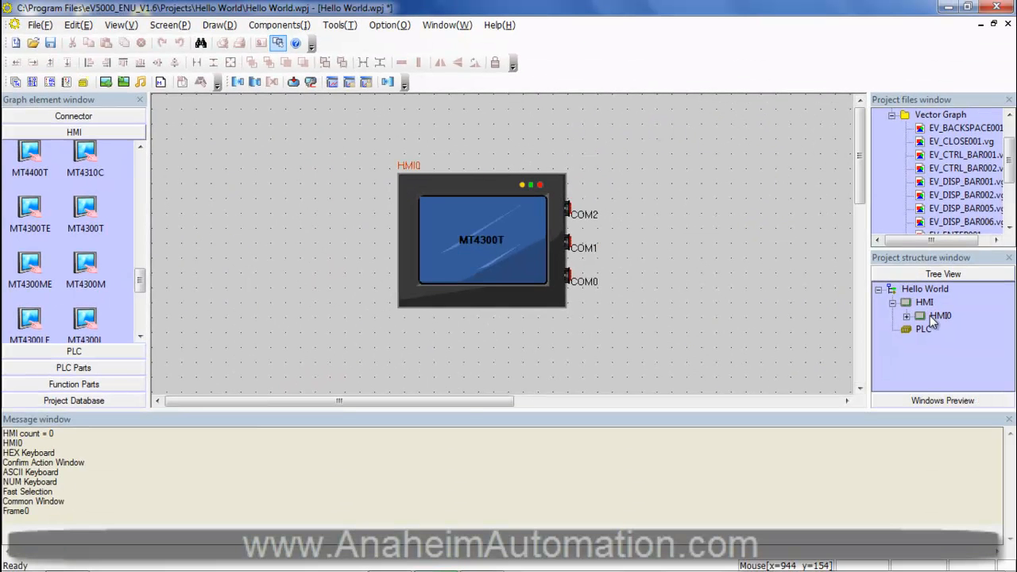
# - Open HMI0 from the Project structure to edit its Frame0 screen
pyautogui.doubleClick(940, 315)
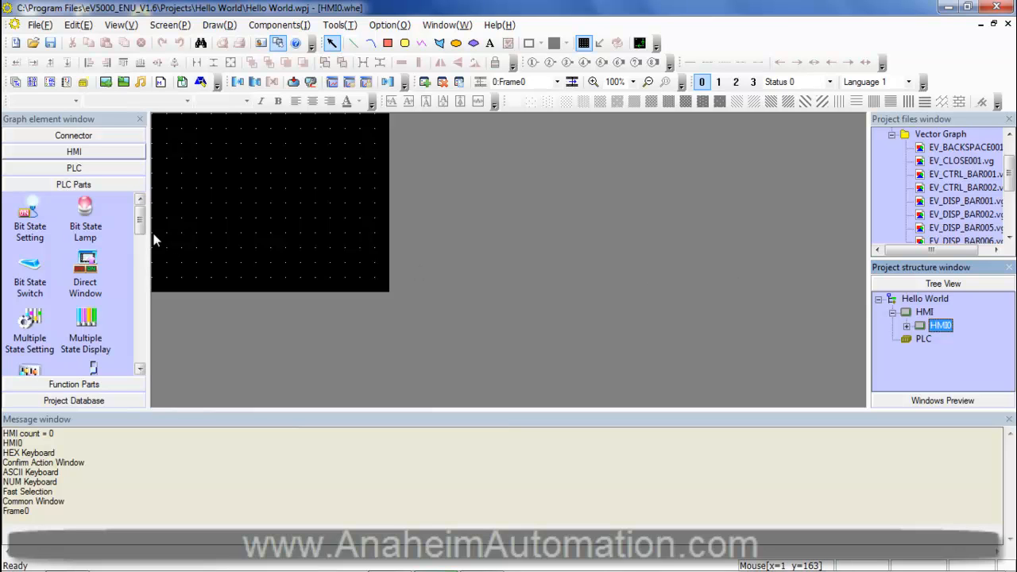
pyautogui.moveTo(183, 225)
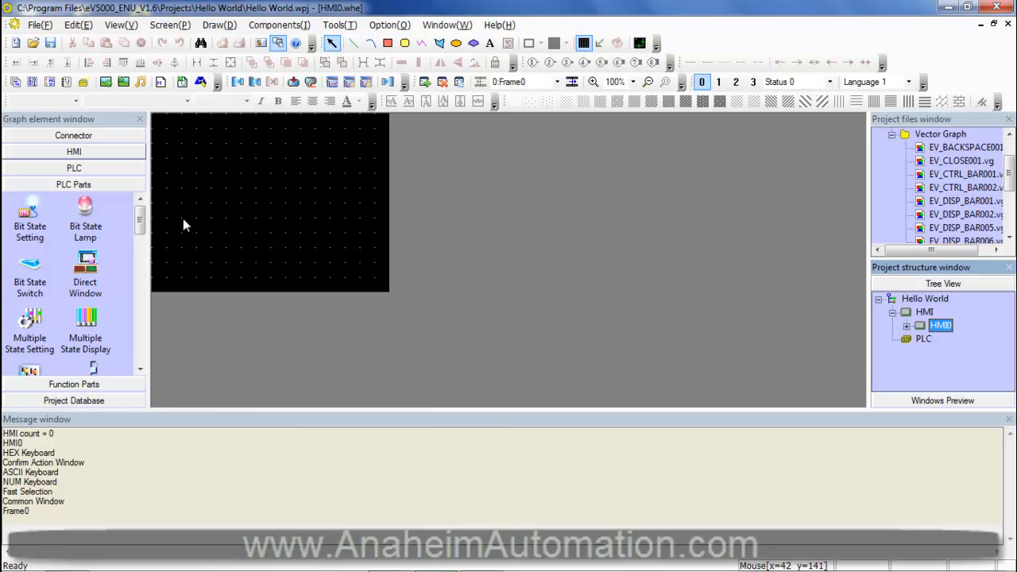
pyautogui.moveTo(219, 208)
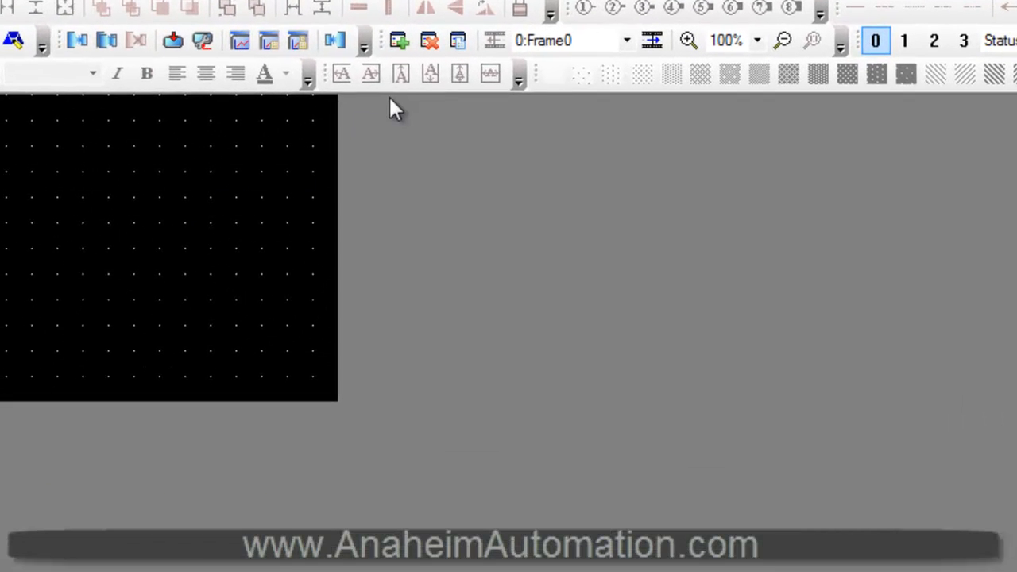
# - Add a new frame named 'Hello World' as Frame 7
pyautogui.click(398, 39)
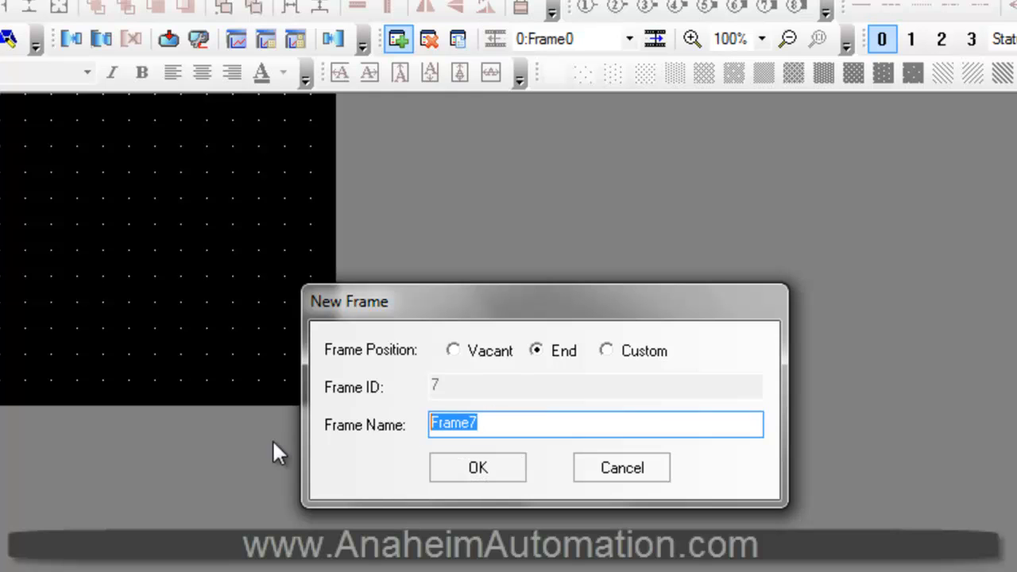
pyautogui.write('Hello O')
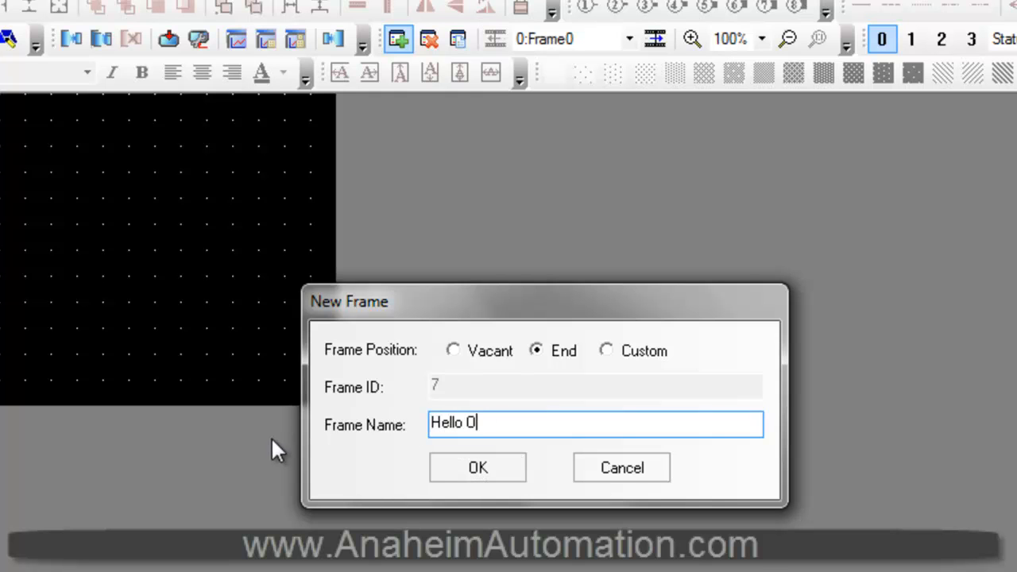
pyautogui.write('World')
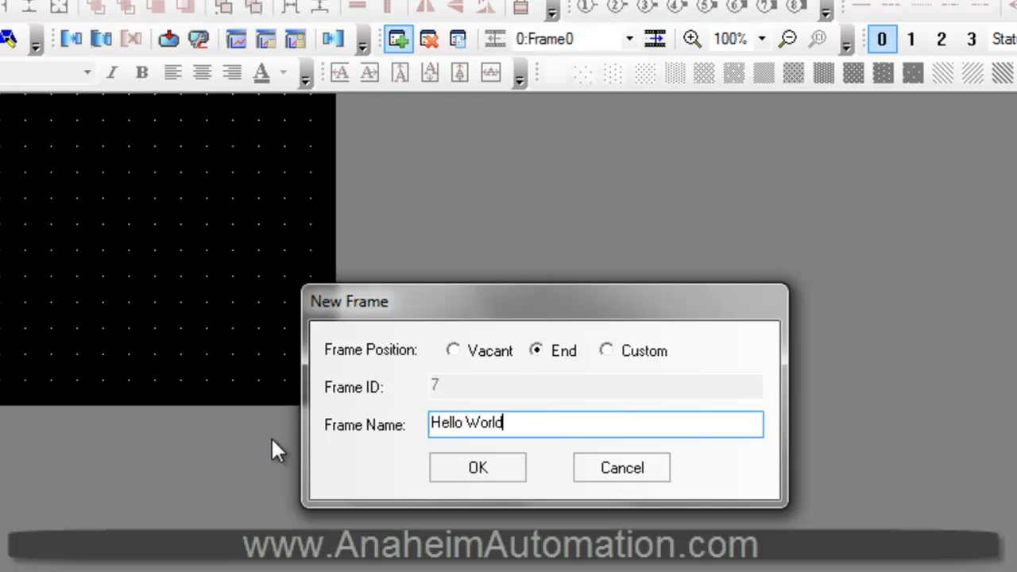
pyautogui.click(478, 467)
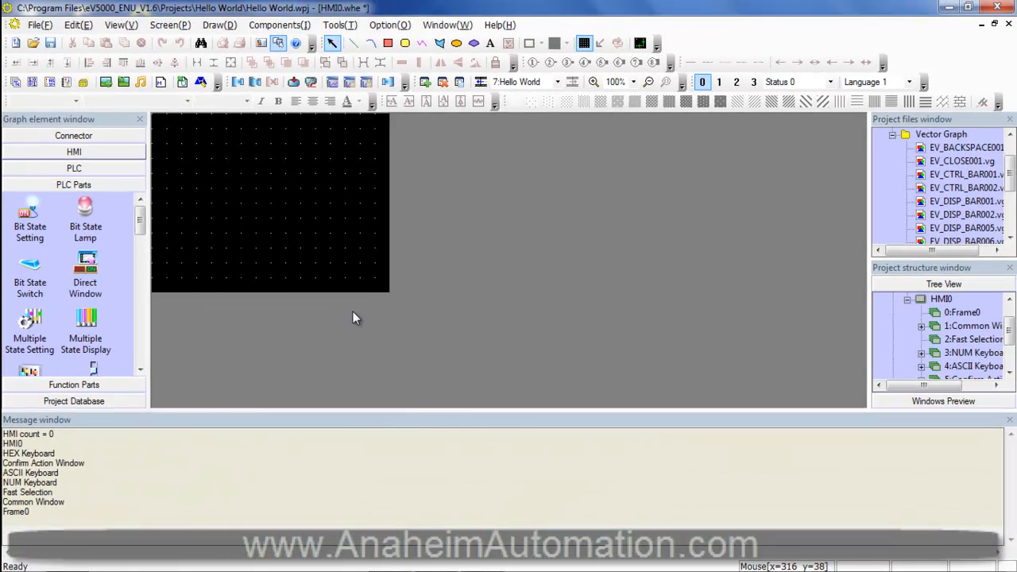
pyautogui.moveTo(217, 252)
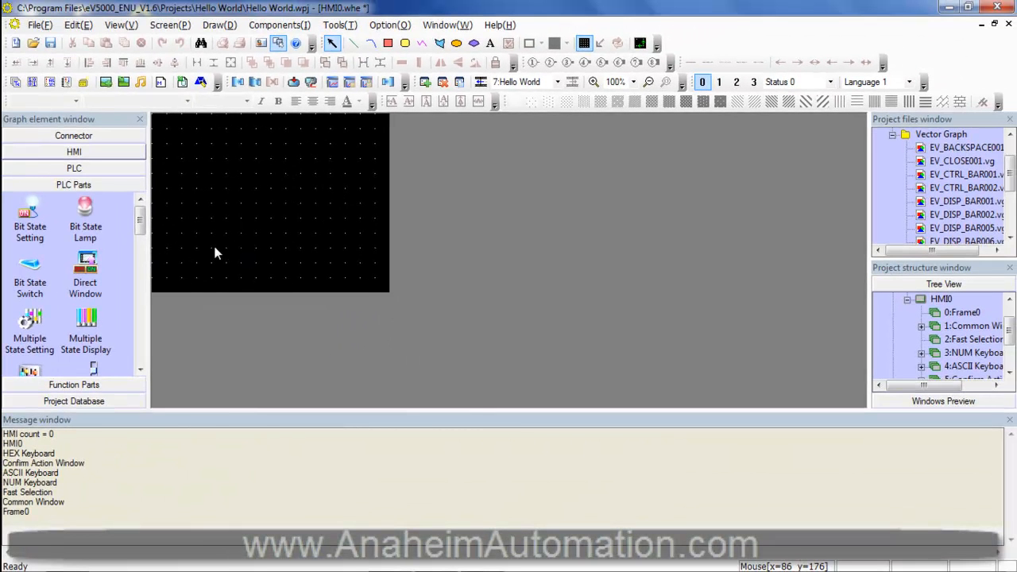
pyautogui.moveTo(244, 209)
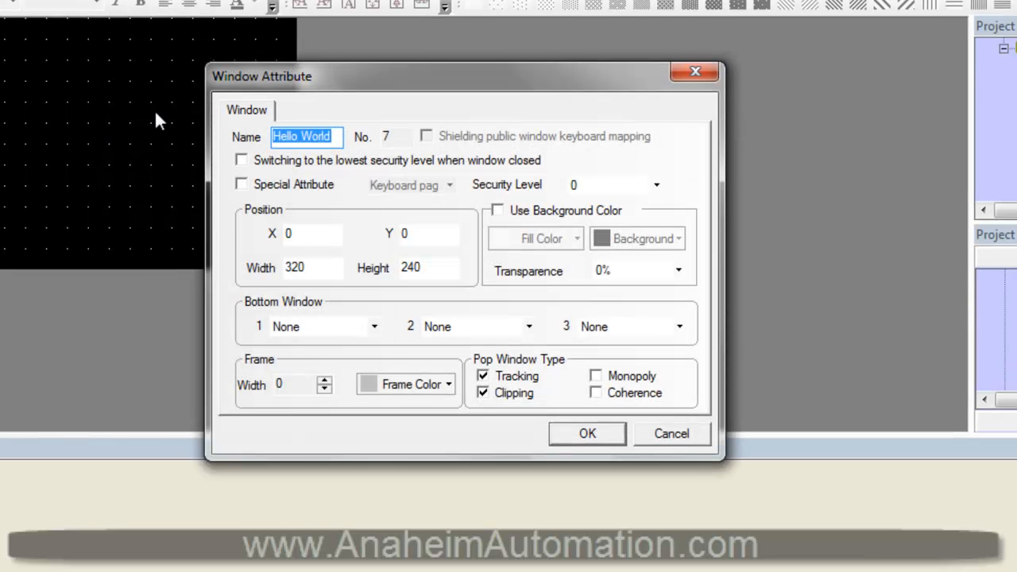
# - Set the Hello World window to 200 by 100 with a green background
pyautogui.click(313, 267)
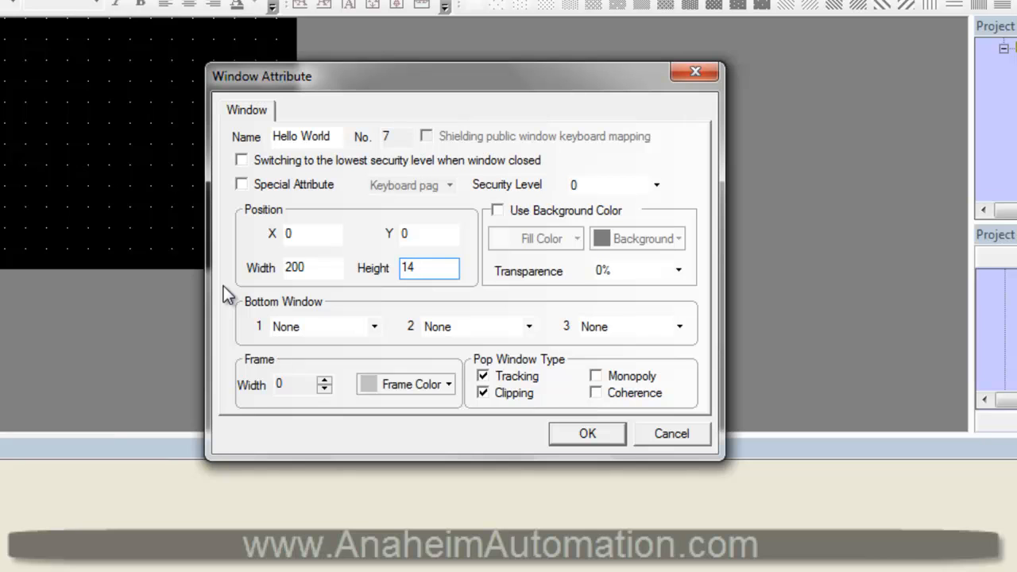
pyautogui.write('100')
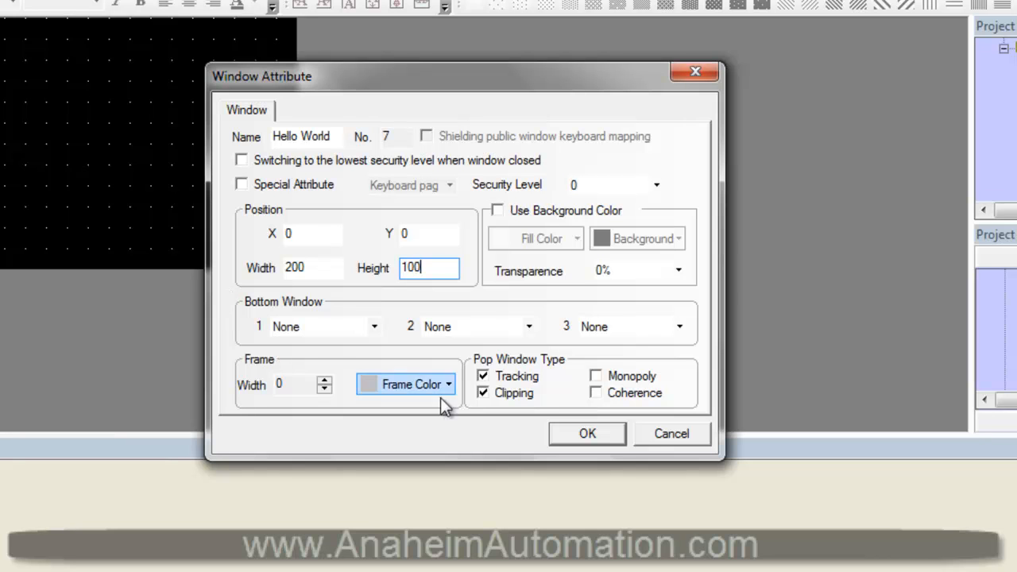
pyautogui.click(497, 209)
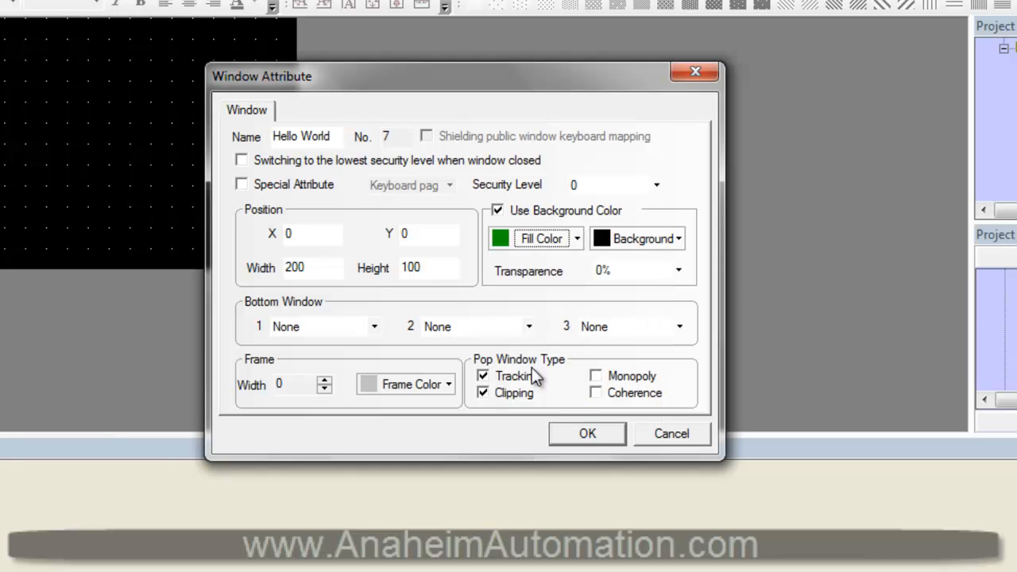
pyautogui.click(300, 385)
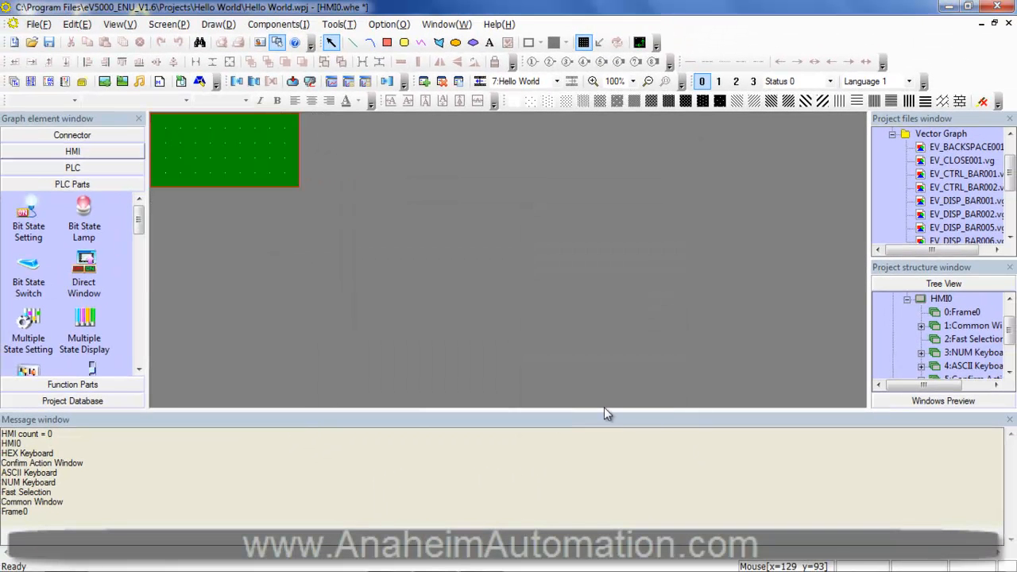
pyautogui.moveTo(225, 141)
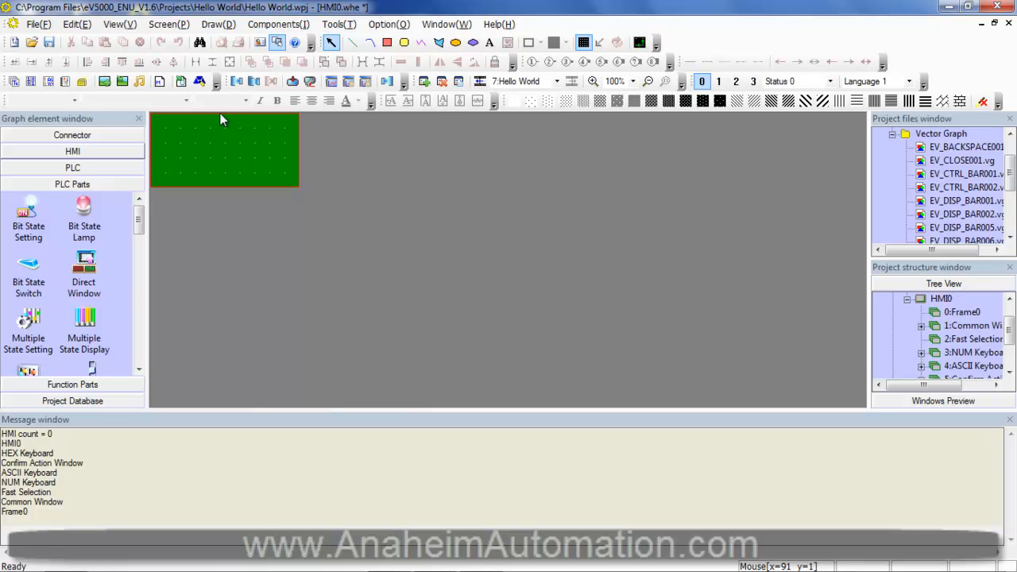
pyautogui.moveTo(242, 160)
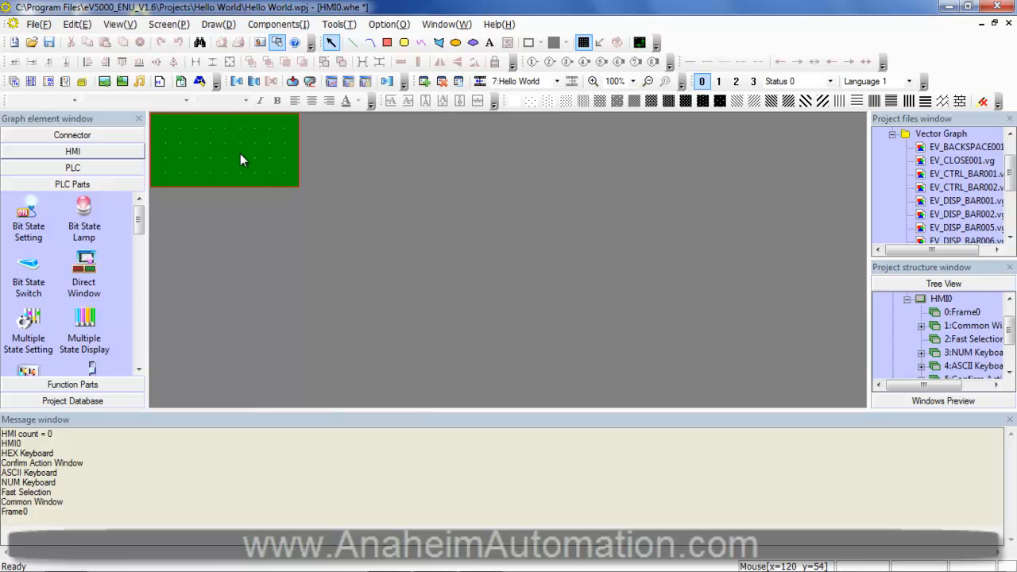
pyautogui.moveTo(243, 142)
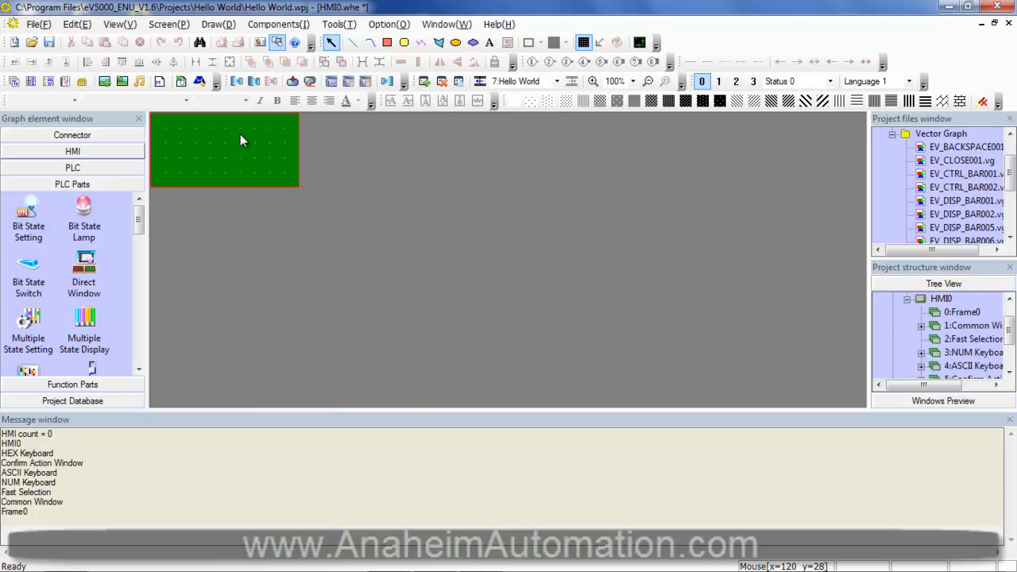
# - Open the Draw menu to pick a shape or text to add
pyautogui.click(218, 24)
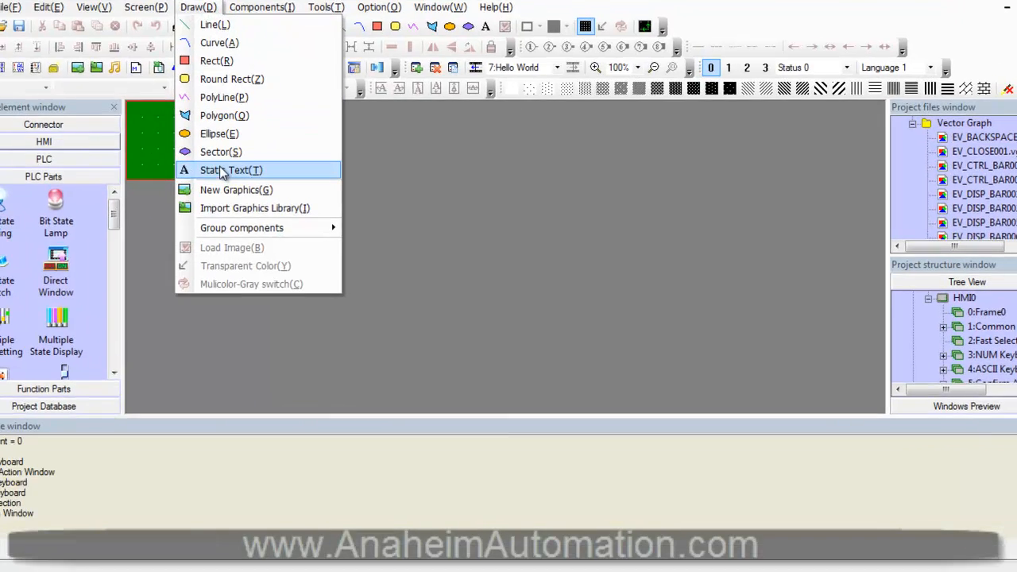
# - Add a static text label reading 'Hello WOrld' to the window
pyautogui.click(231, 170)
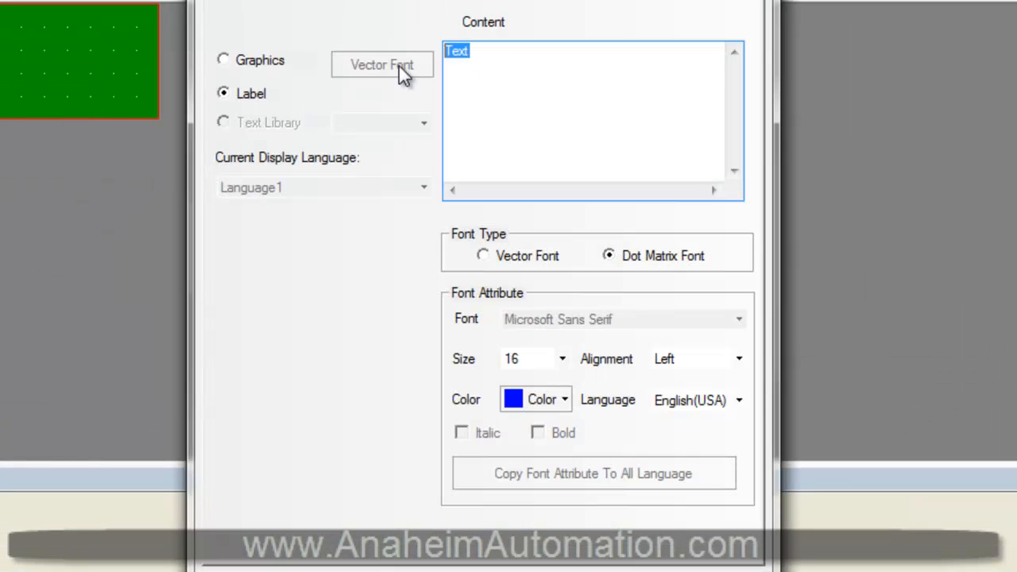
pyautogui.write('Hello WOr')
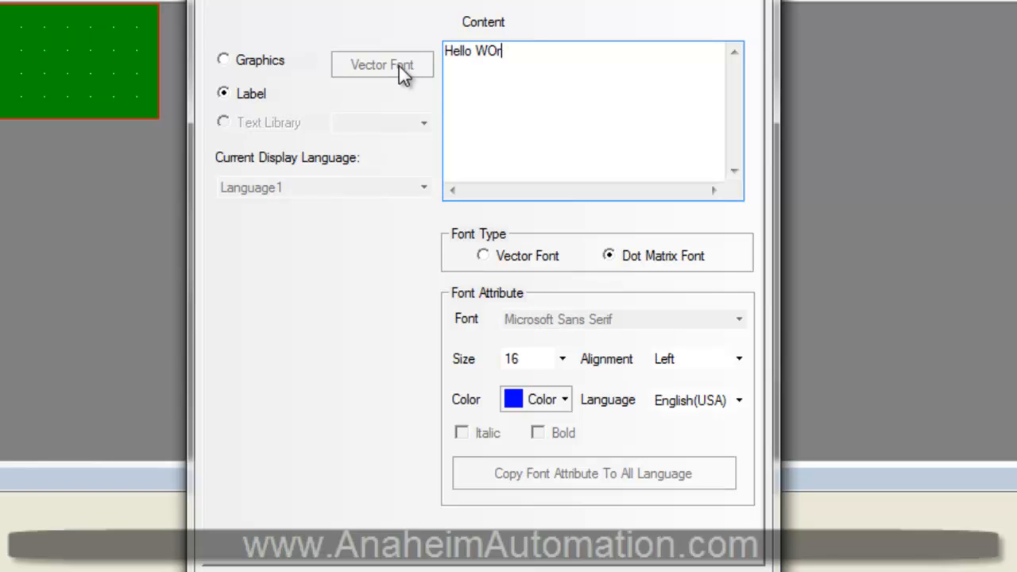
pyautogui.write('ld')
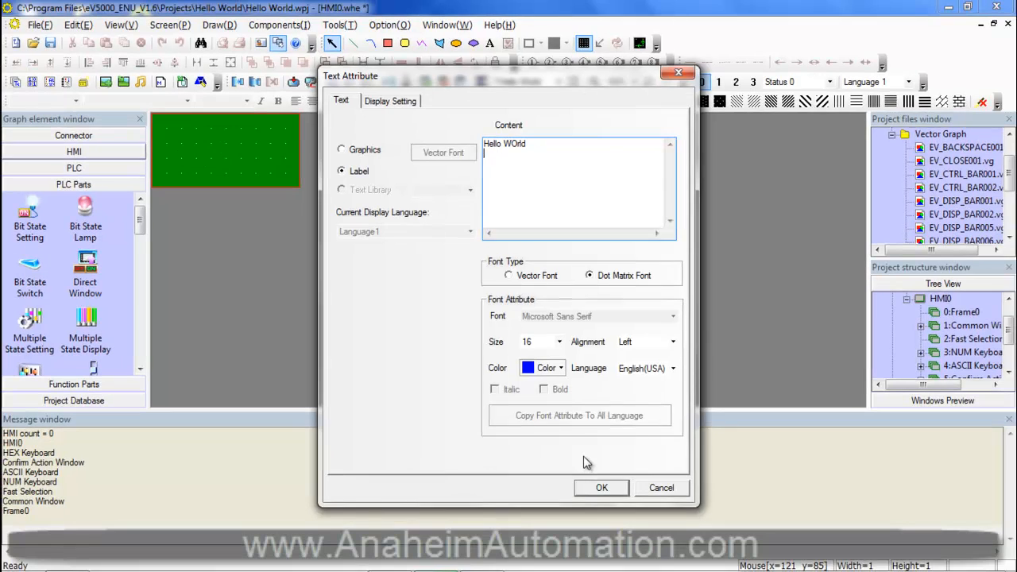
pyautogui.click(601, 487)
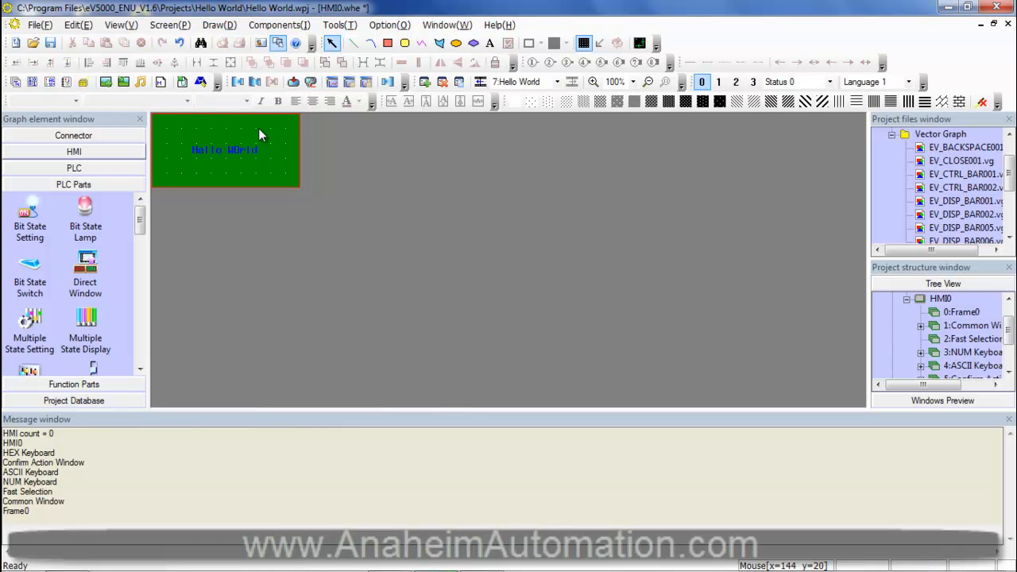
pyautogui.moveTo(270, 134)
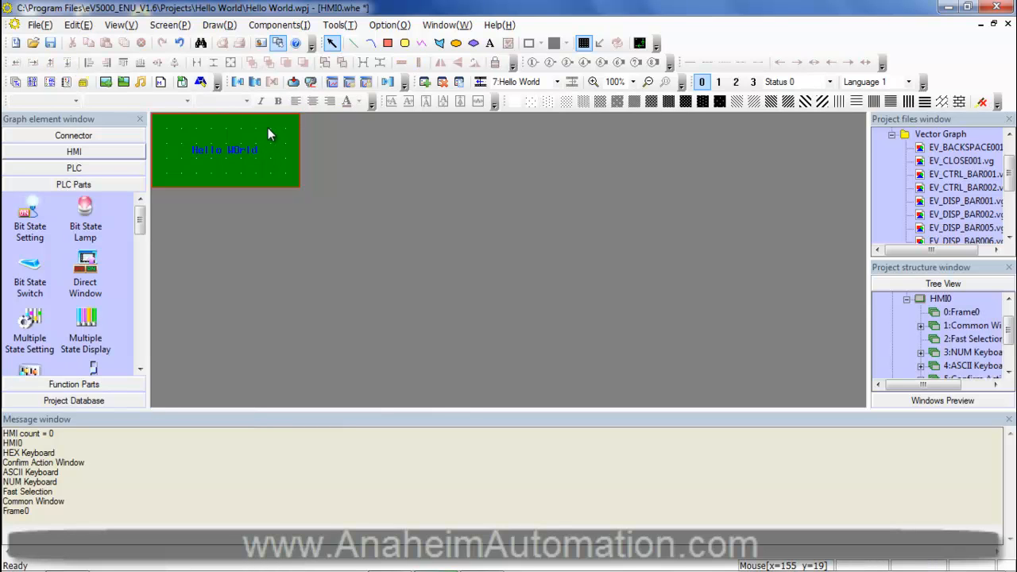
pyautogui.moveTo(270, 133)
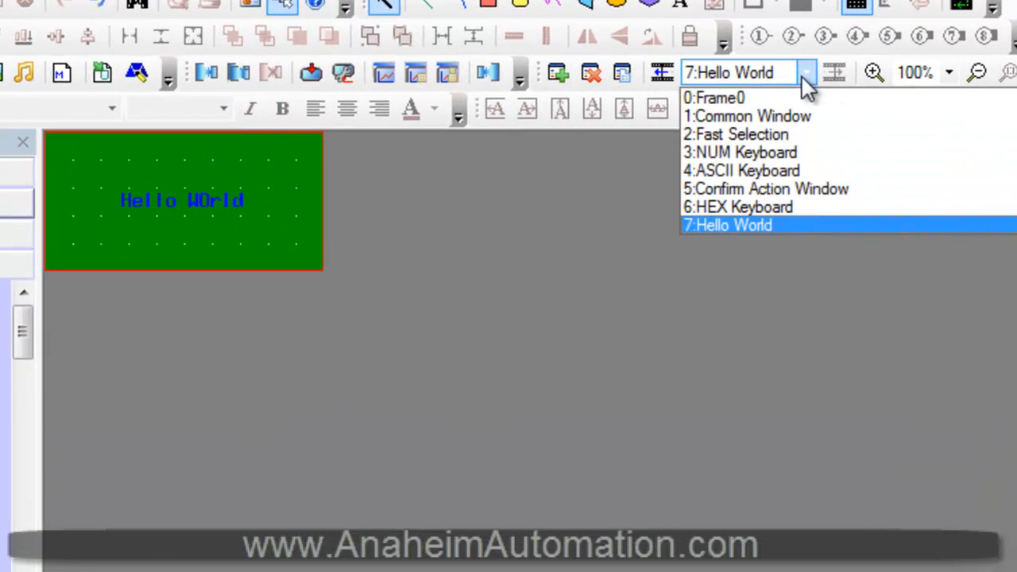
# - Switch to the 1:Common Window screen to place a direct window
pyautogui.click(745, 116)
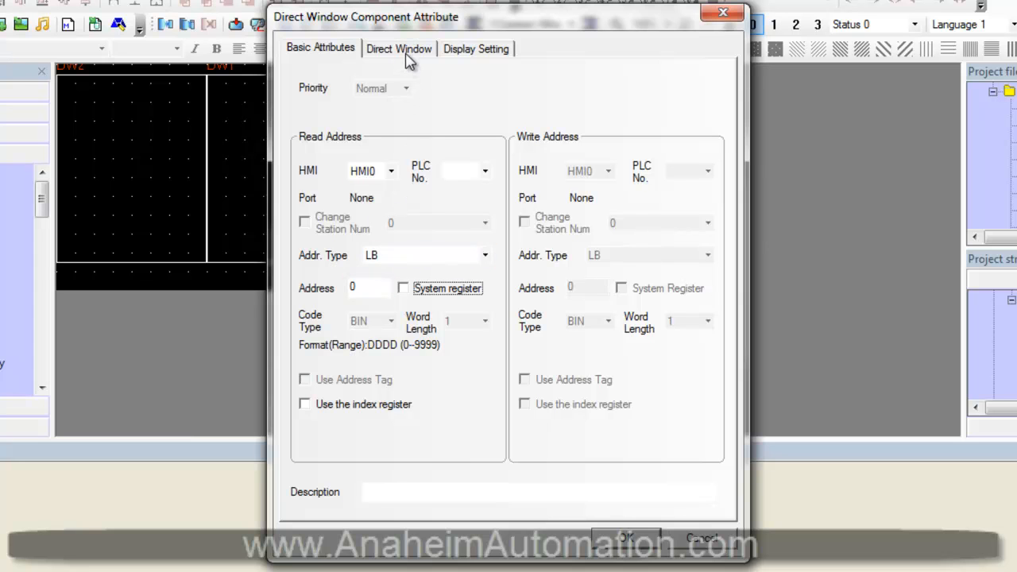
# - Link the direct window to frame 7: Hello World at 200 by 100
pyautogui.click(399, 48)
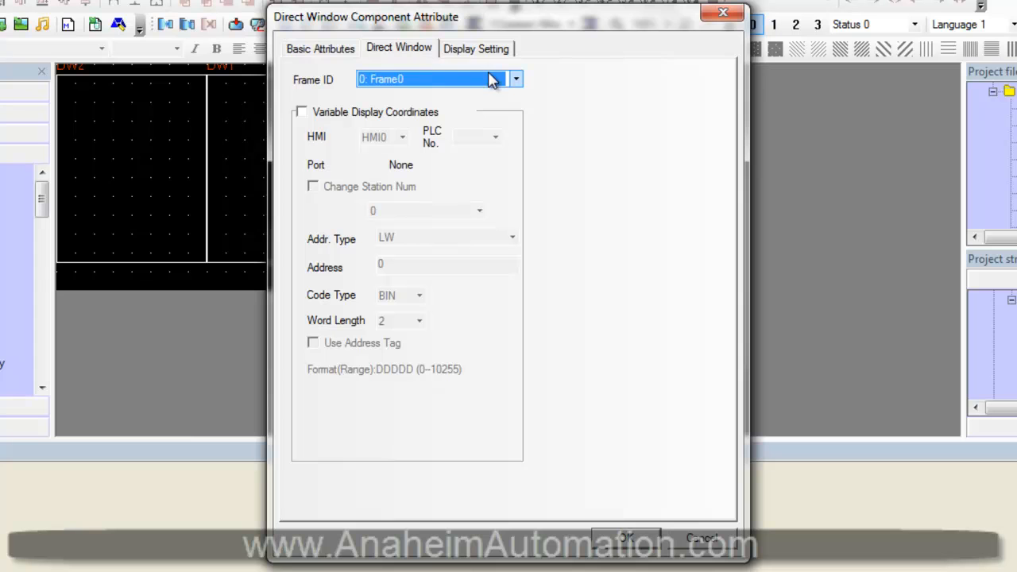
pyautogui.click(515, 78)
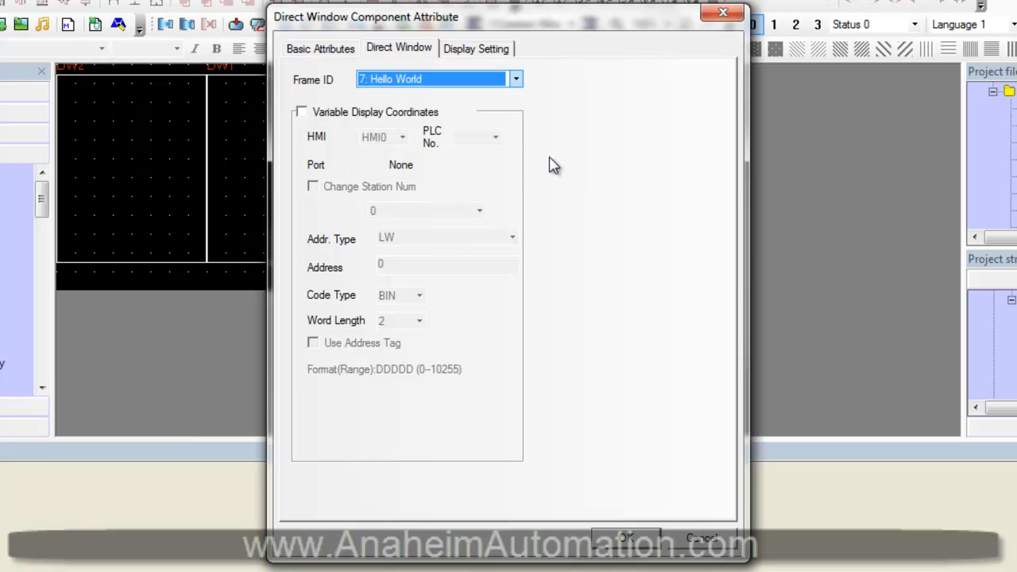
pyautogui.moveTo(493, 60)
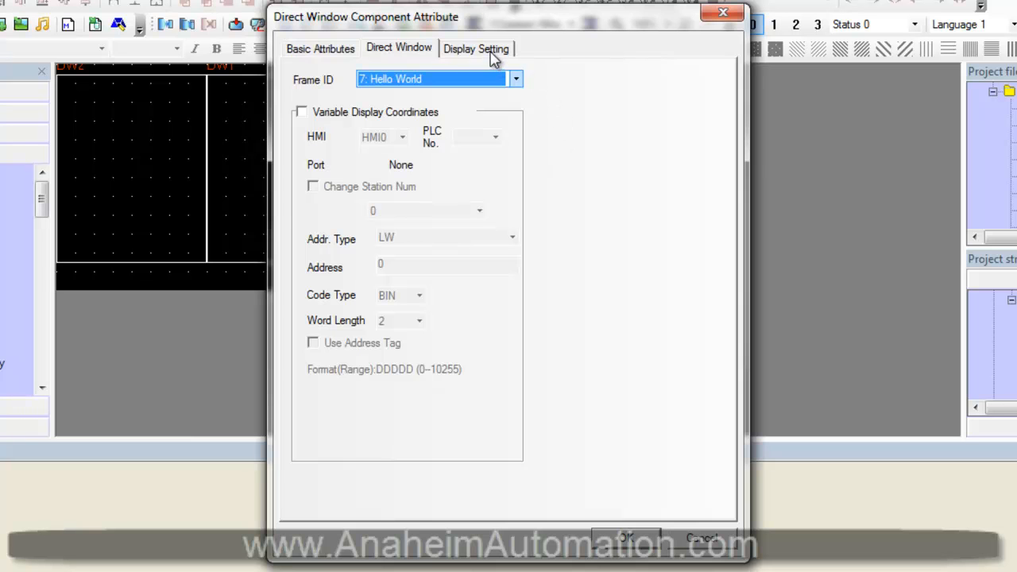
pyautogui.click(475, 48)
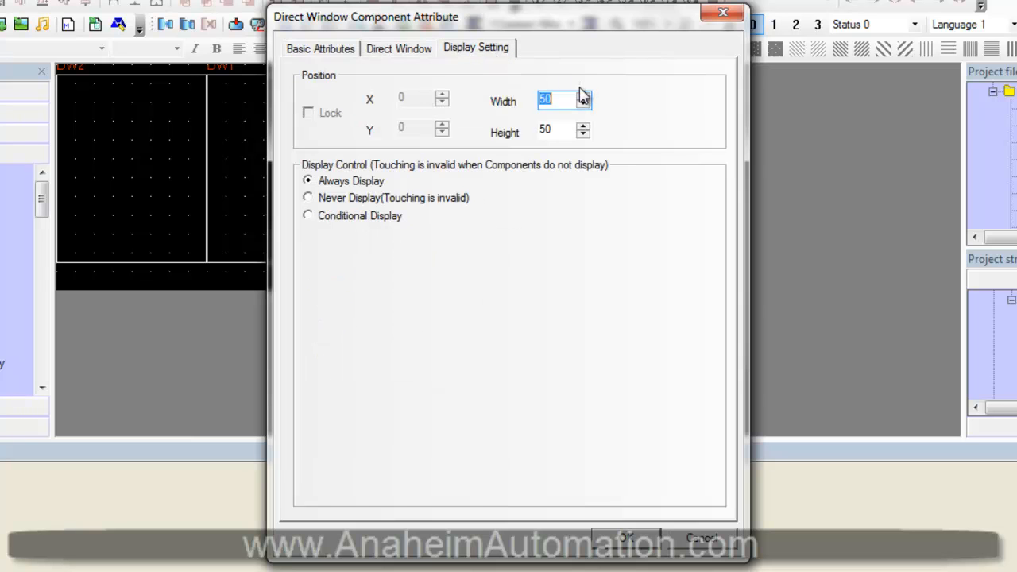
pyautogui.moveTo(487, 118)
pyautogui.write('1')
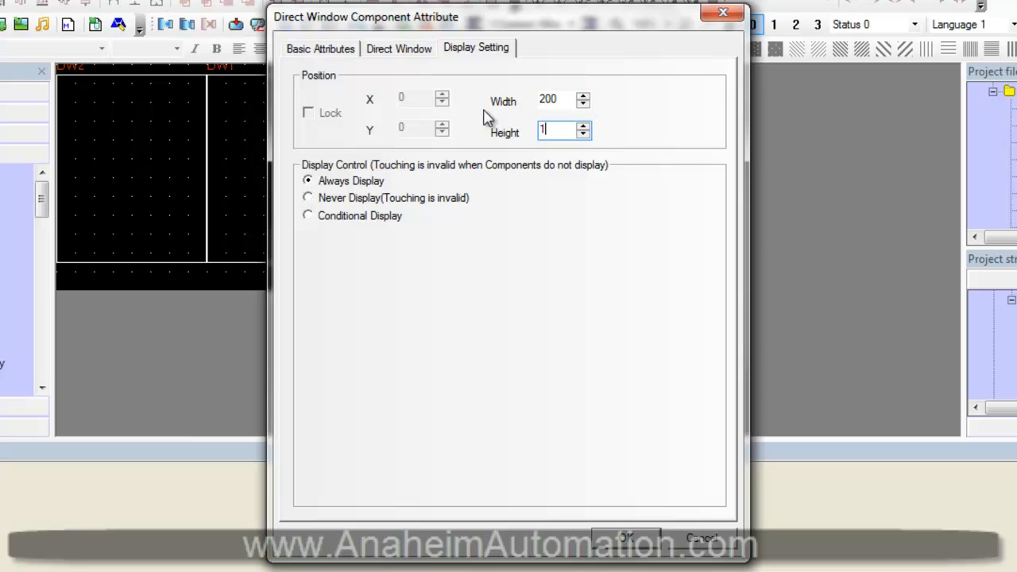
pyautogui.write('00')
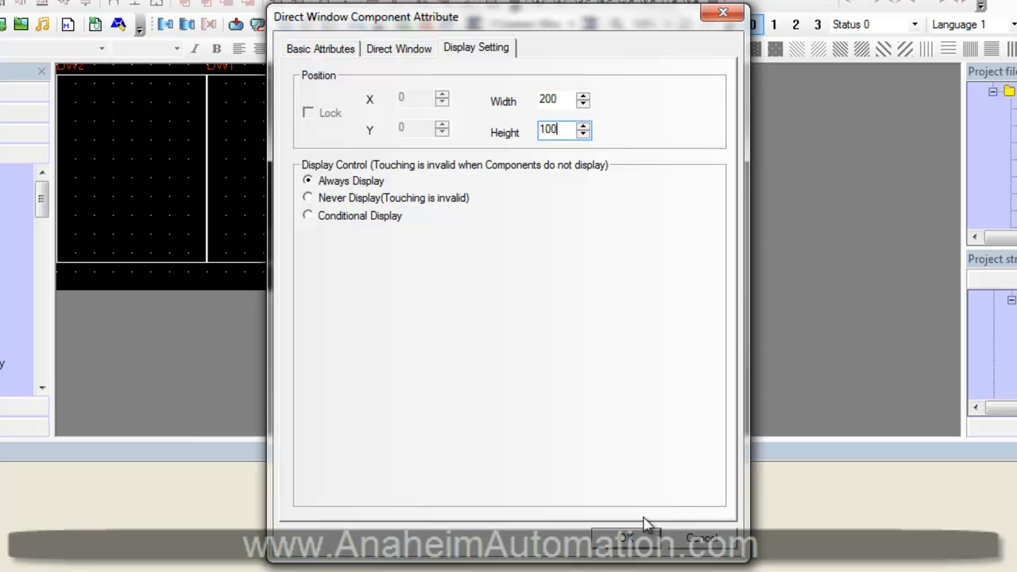
pyautogui.click(625, 537)
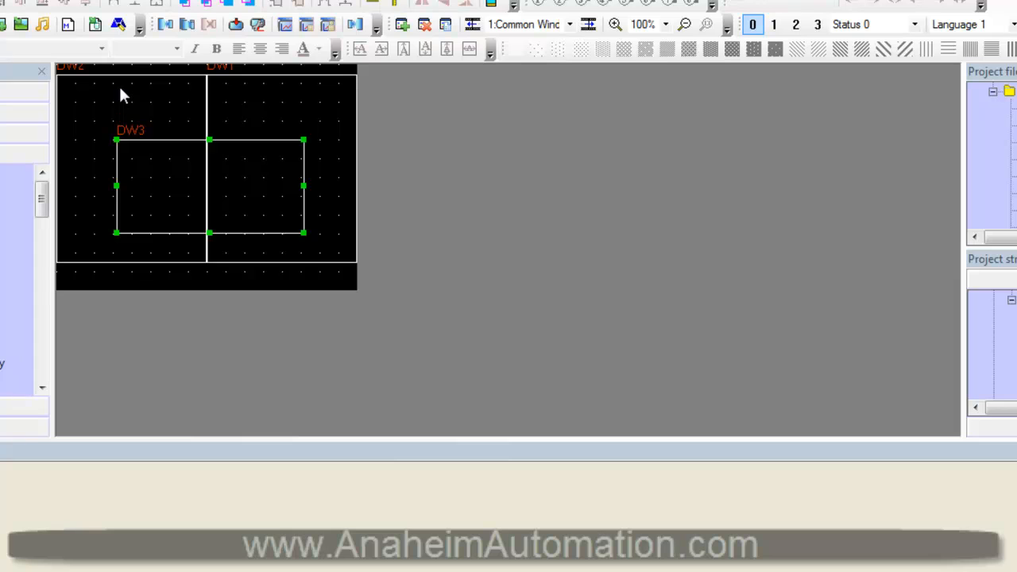
# - Deselect the direct window and switch to the 0:Frame0 screen
pyautogui.click(109, 104)
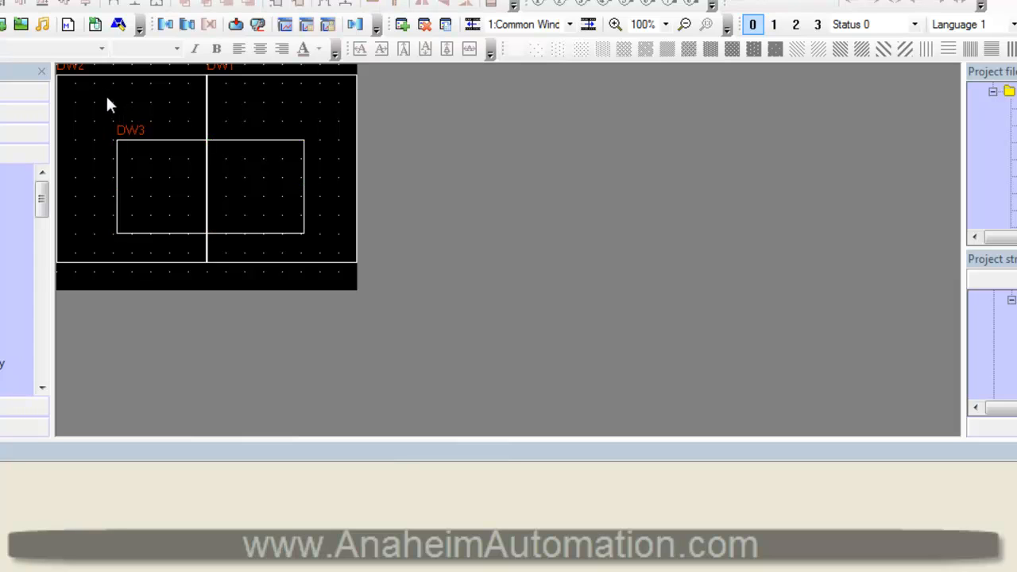
pyautogui.moveTo(139, 149)
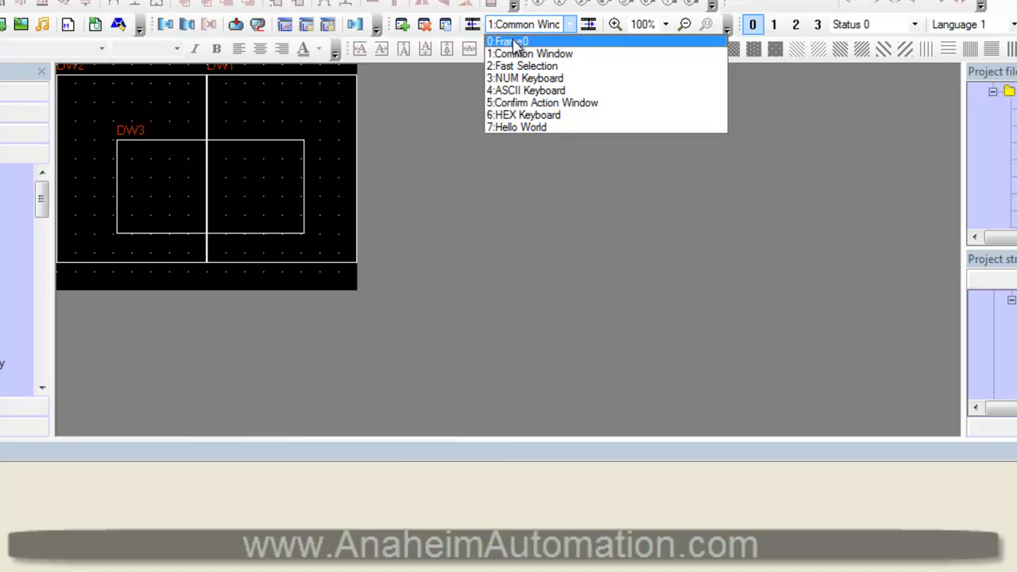
pyautogui.click(506, 41)
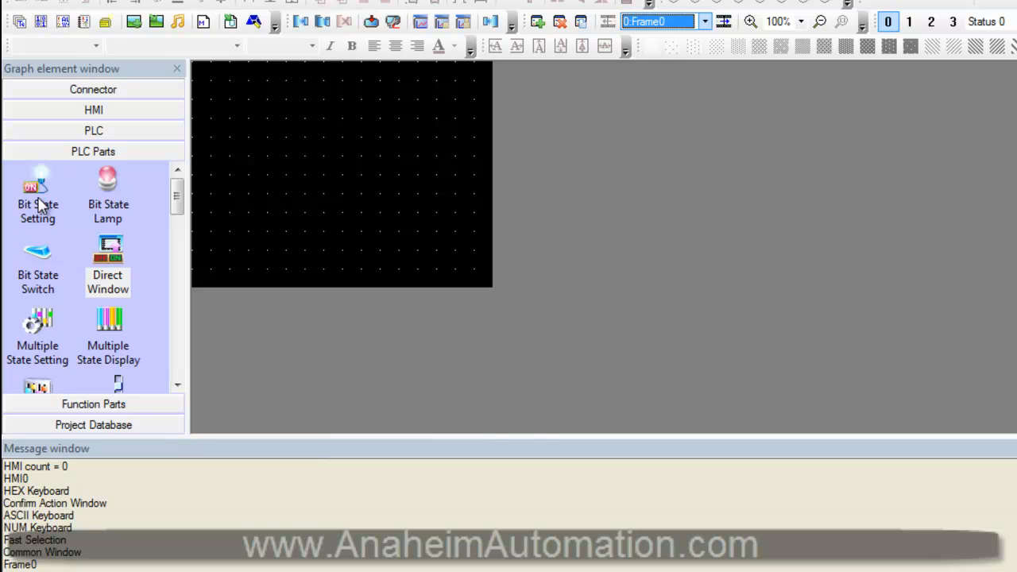
# - Place a bit state setting button on Frame0 and set its type to Toggle
pyautogui.click(37, 194)
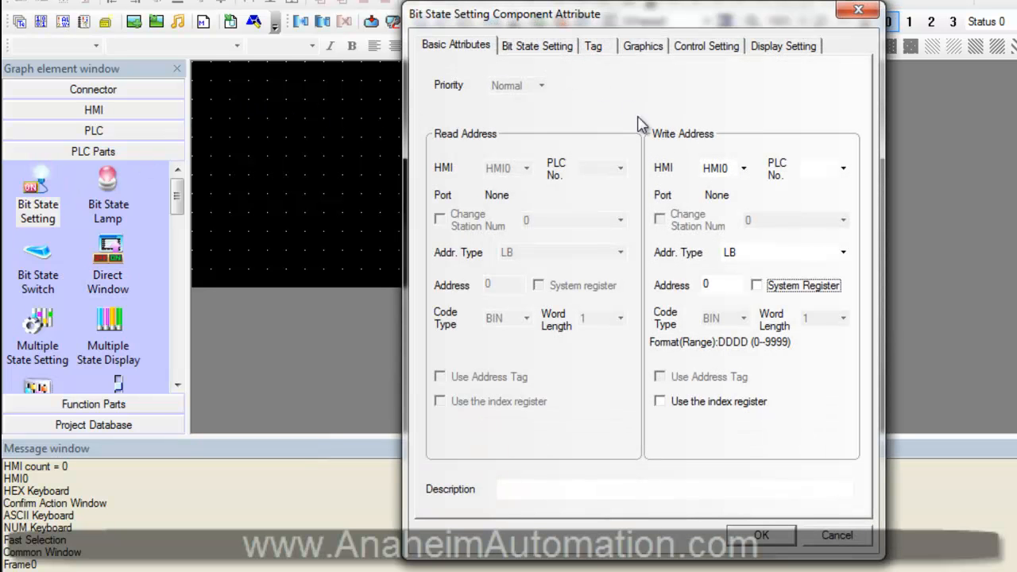
pyautogui.click(719, 285)
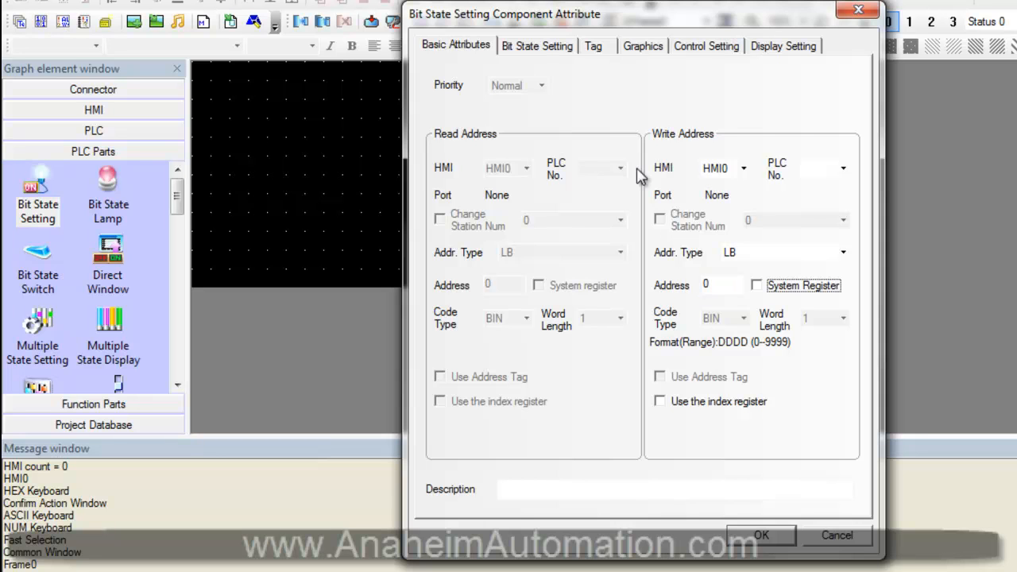
pyautogui.click(536, 45)
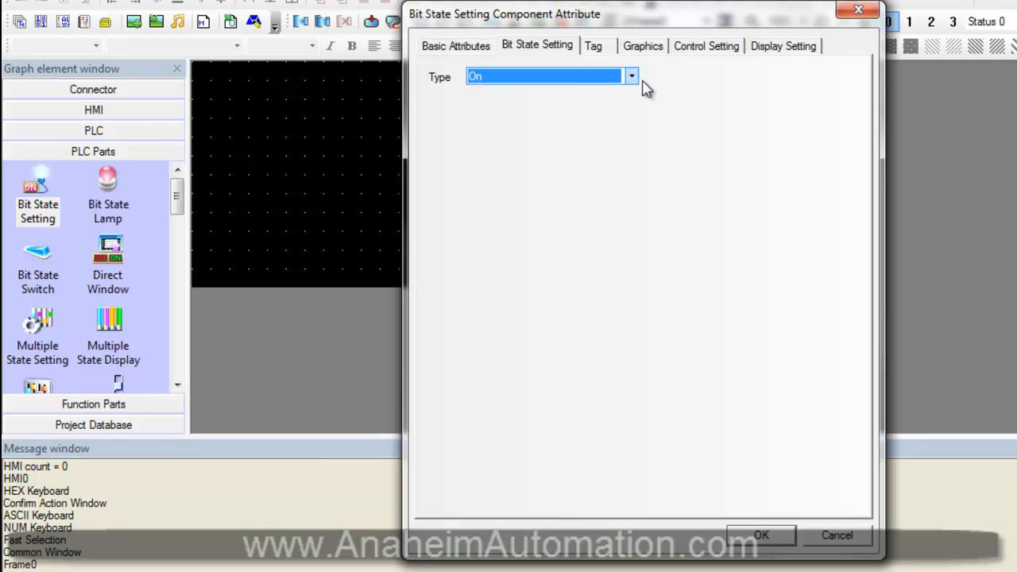
pyautogui.click(631, 75)
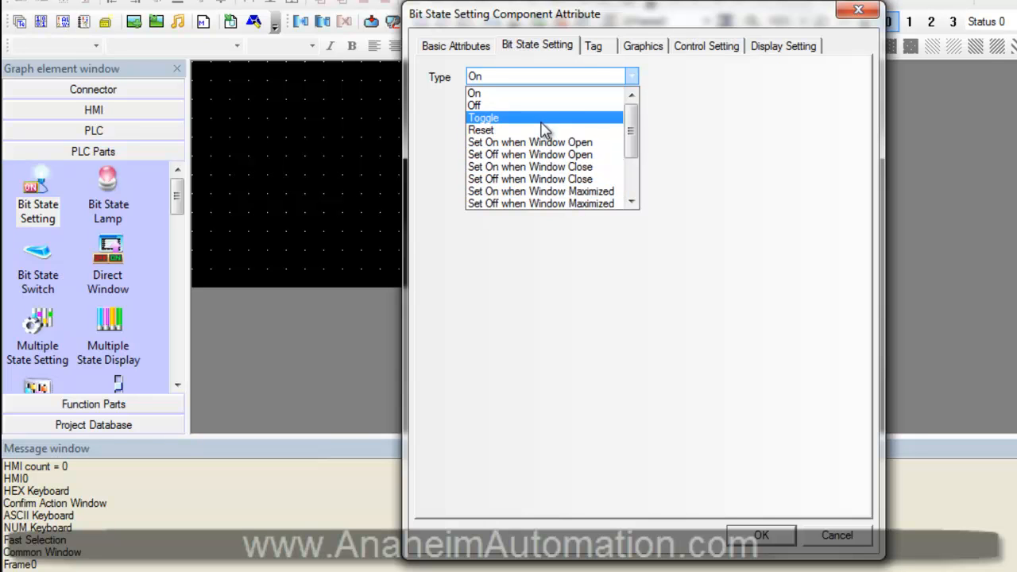
pyautogui.click(483, 117)
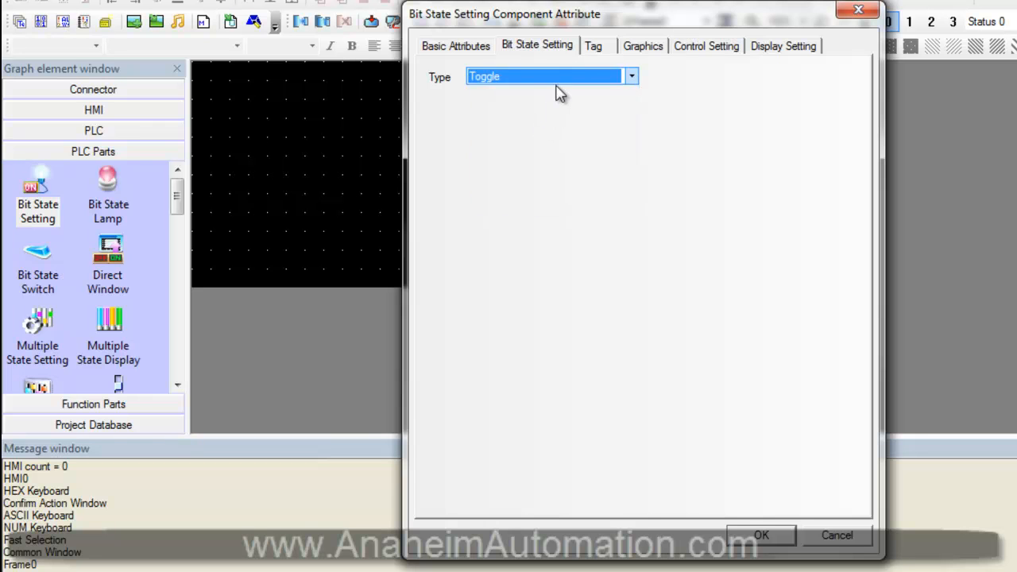
# - Review the Tag and Graphics tabs, keeping write address LB 0 and the grey graphic, and confirm
pyautogui.click(592, 45)
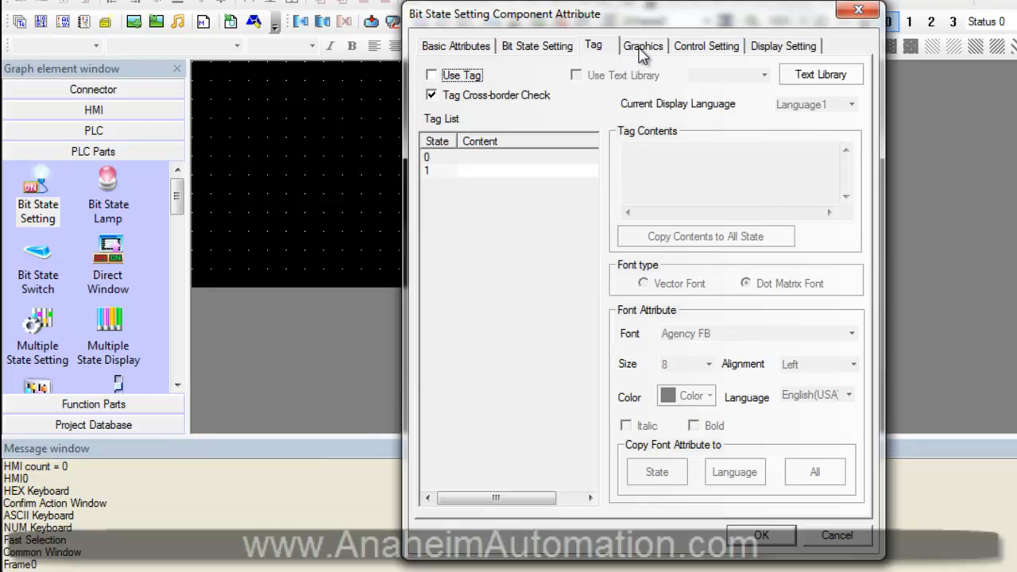
pyautogui.click(642, 45)
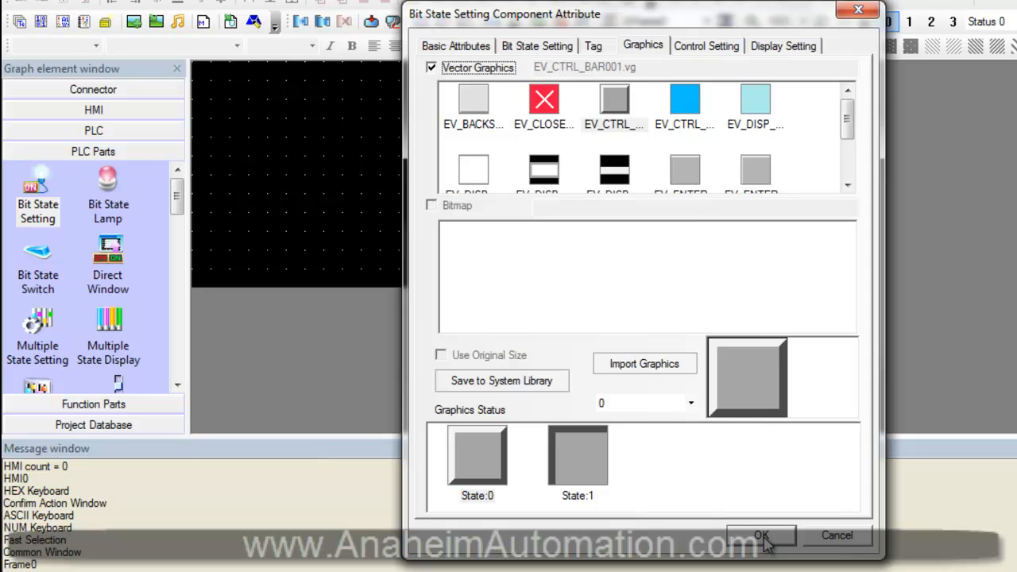
pyautogui.click(760, 534)
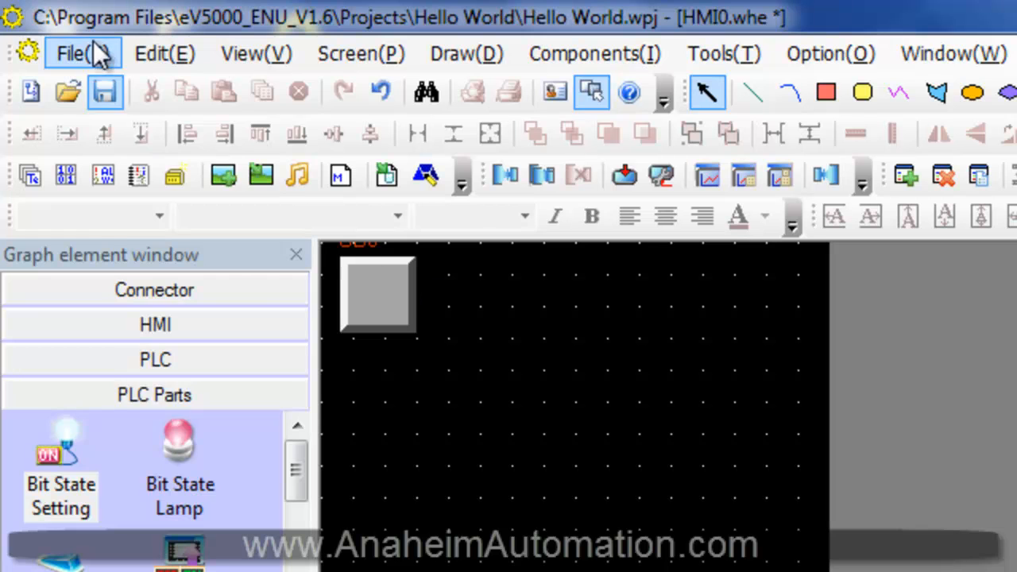
# - Save the Hello World project and compile it with zero warnings and zero errors
pyautogui.click(71, 53)
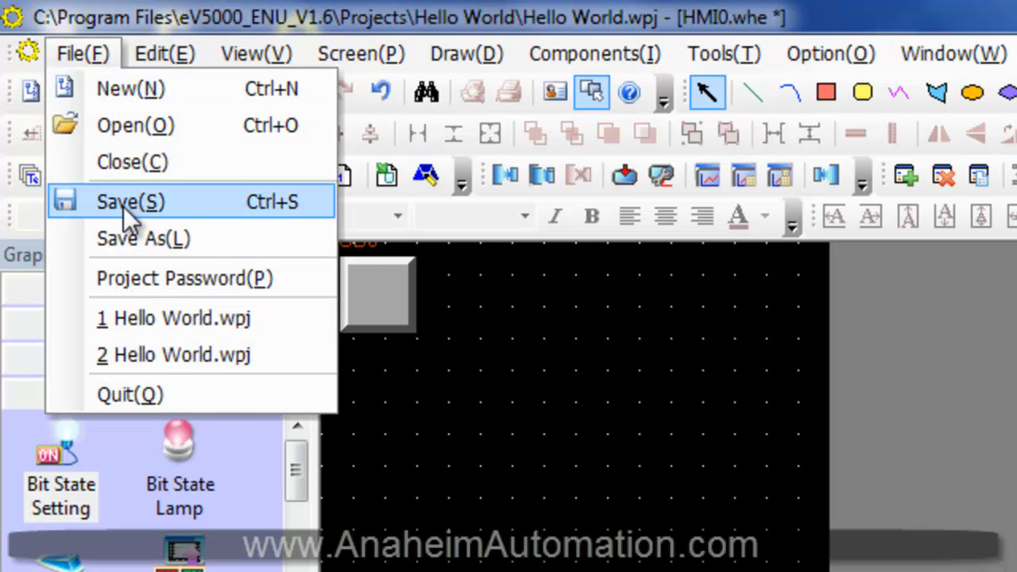
pyautogui.click(130, 201)
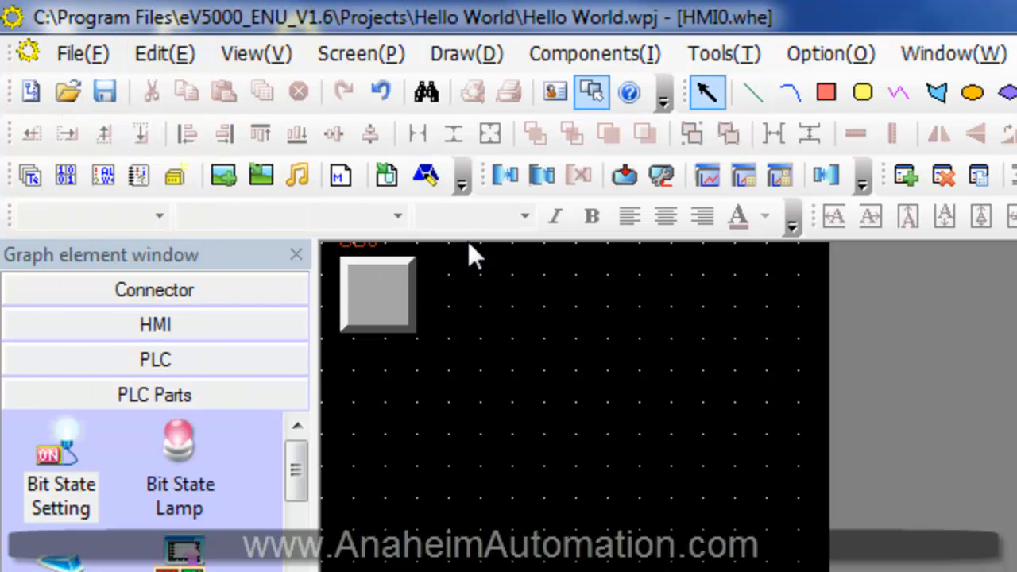
pyautogui.click(722, 53)
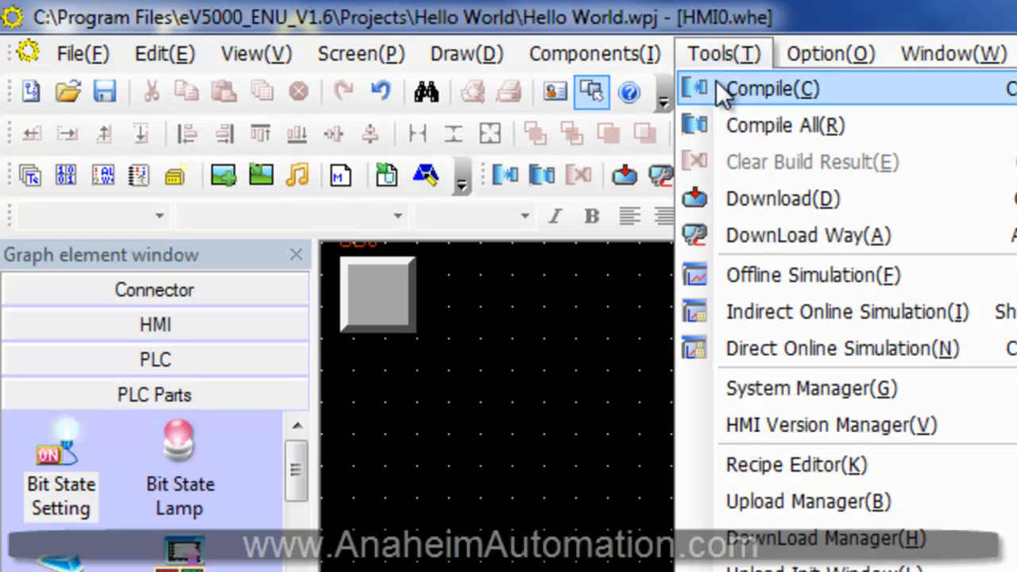
pyautogui.click(769, 88)
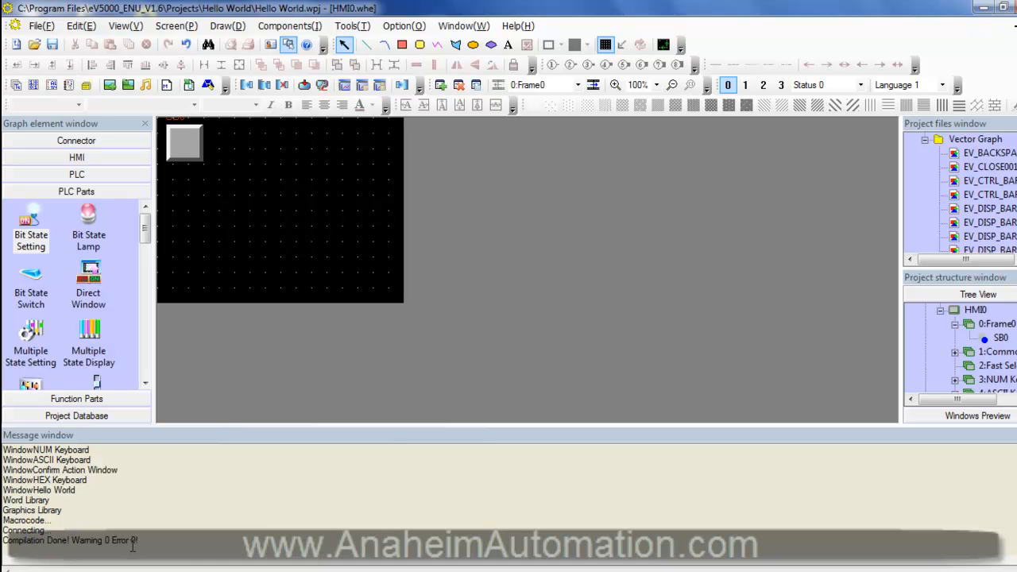
pyautogui.click(352, 26)
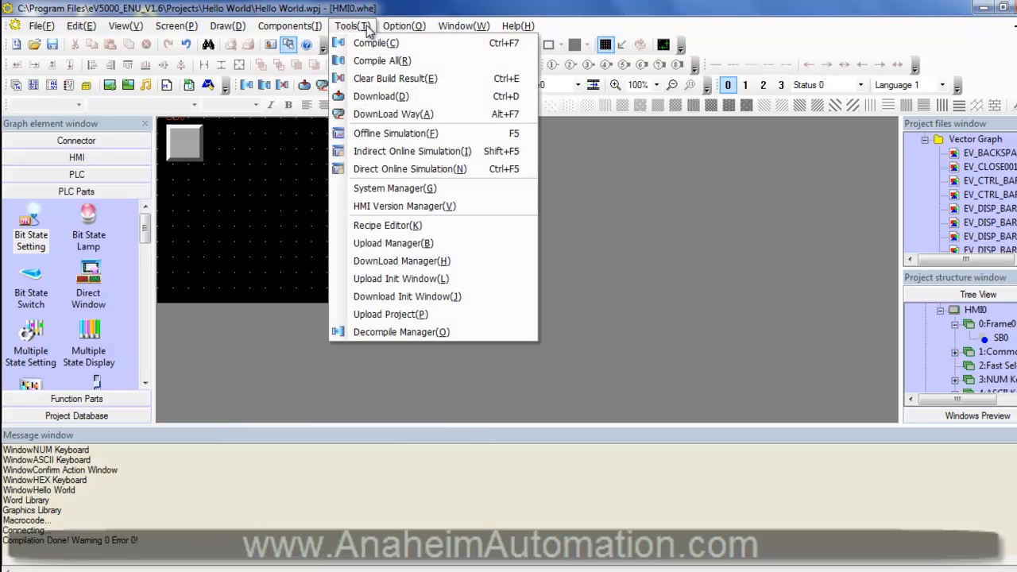
pyautogui.moveTo(395, 132)
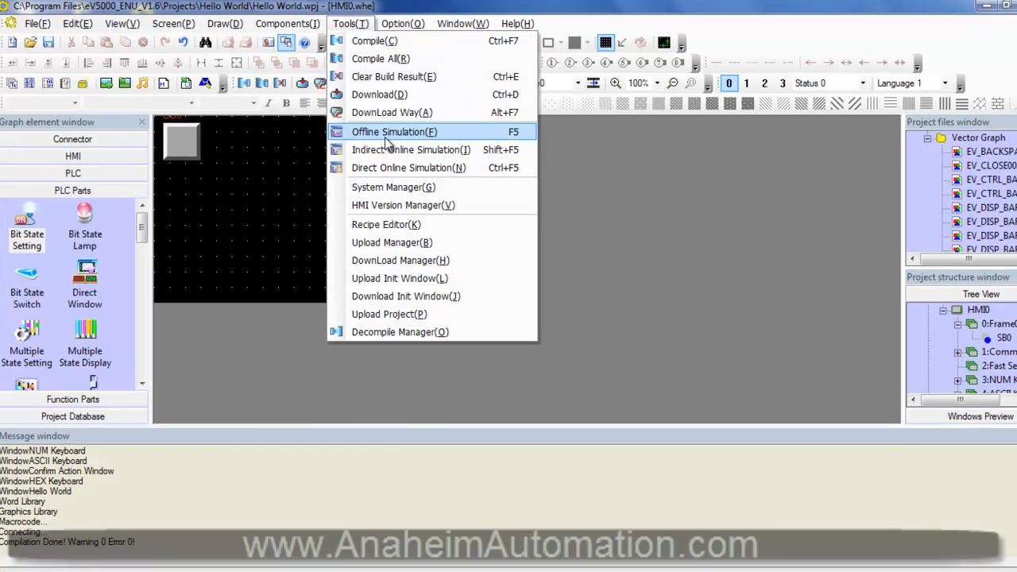
# - Launch the offline simulated HMI panel in EVSimulator, showing Frame0's grey button
pyautogui.click(393, 131)
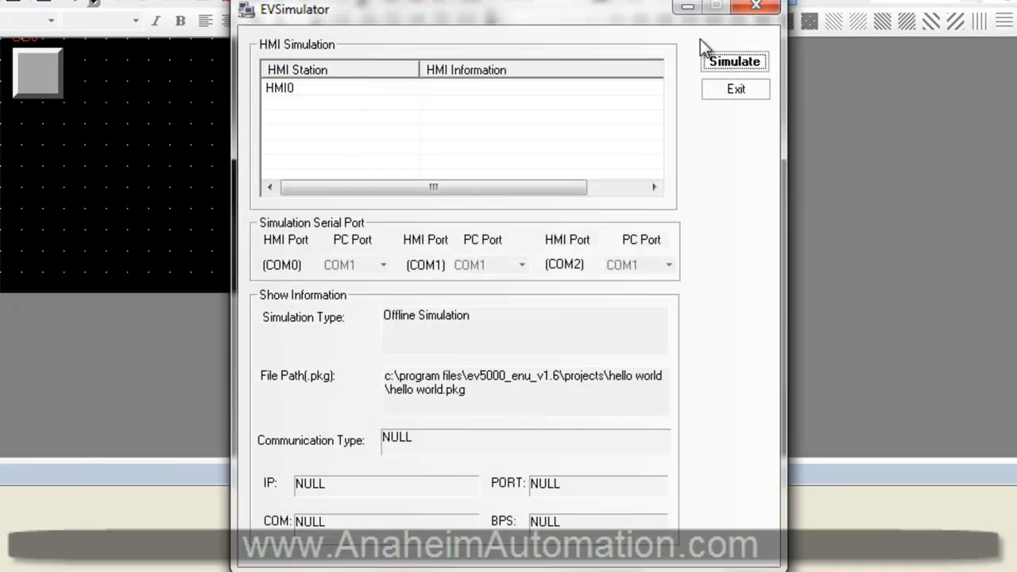
pyautogui.click(733, 61)
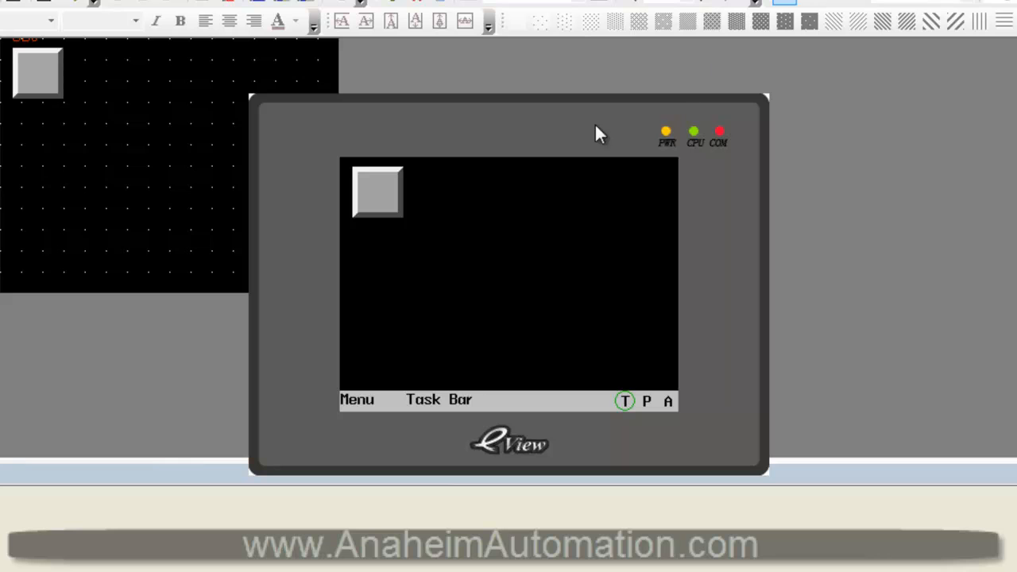
pyautogui.moveTo(405, 187)
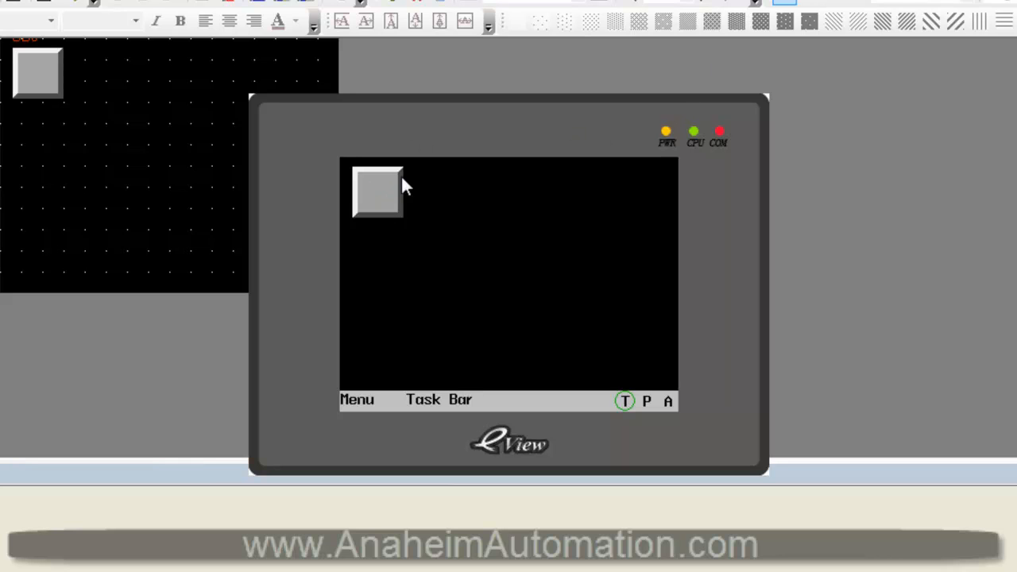
pyautogui.moveTo(411, 224)
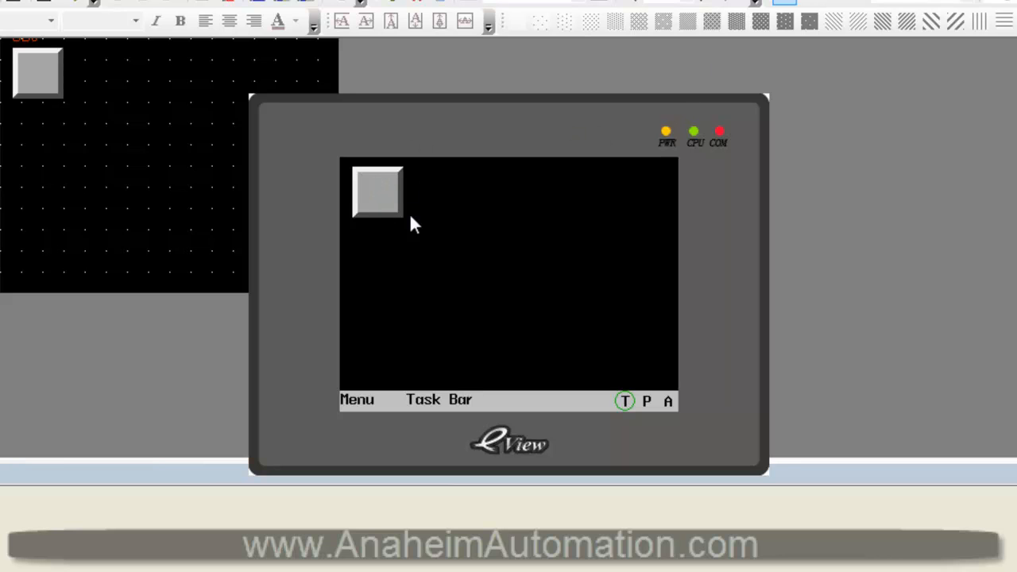
pyautogui.moveTo(397, 310)
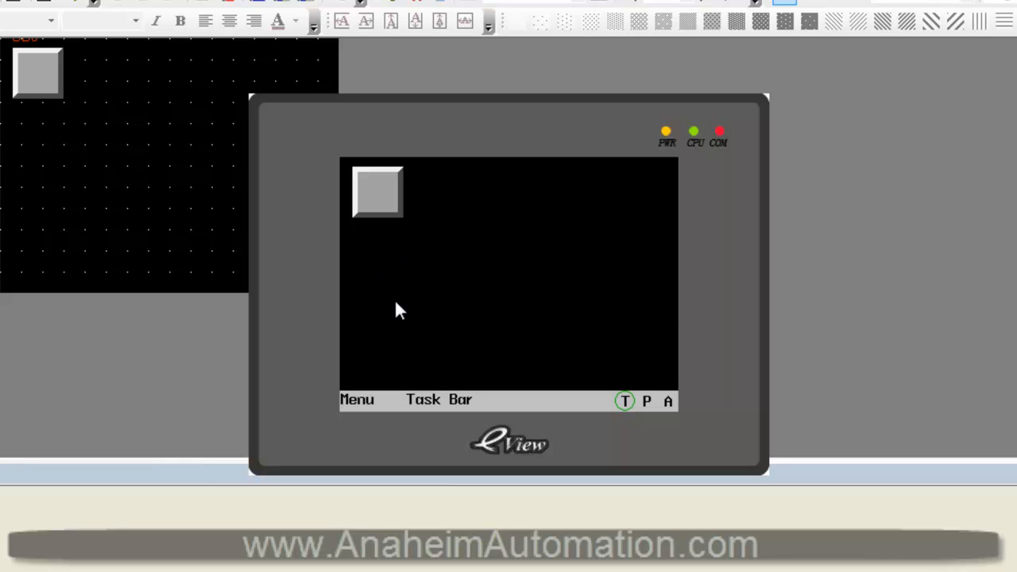
pyautogui.moveTo(341, 246)
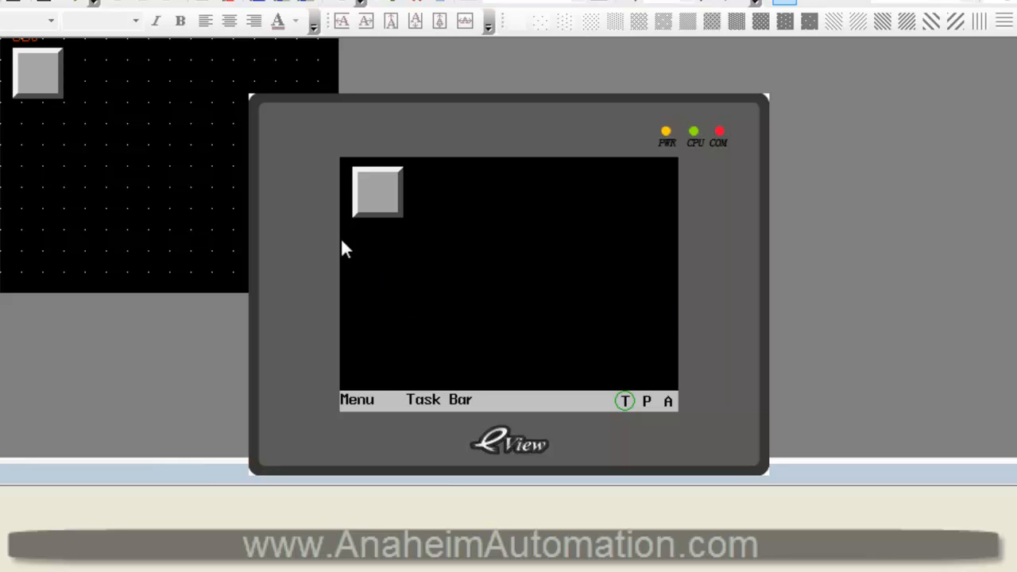
pyautogui.moveTo(376, 193)
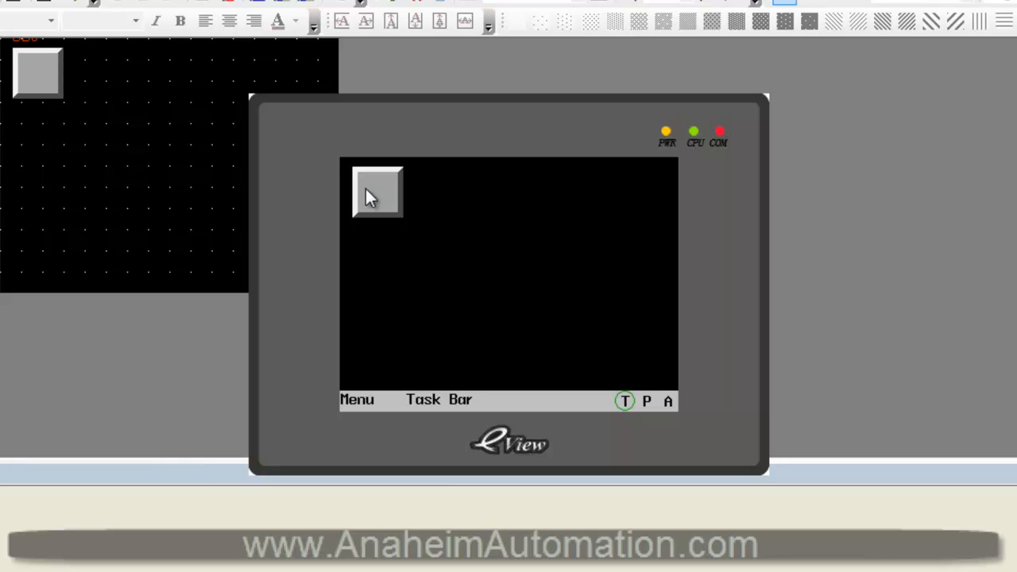
pyautogui.moveTo(448, 175)
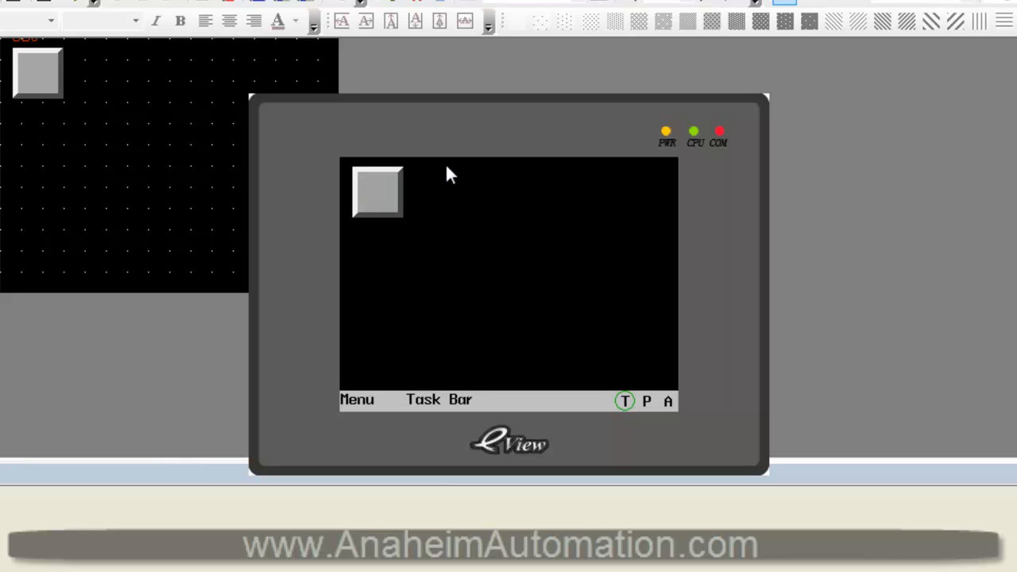